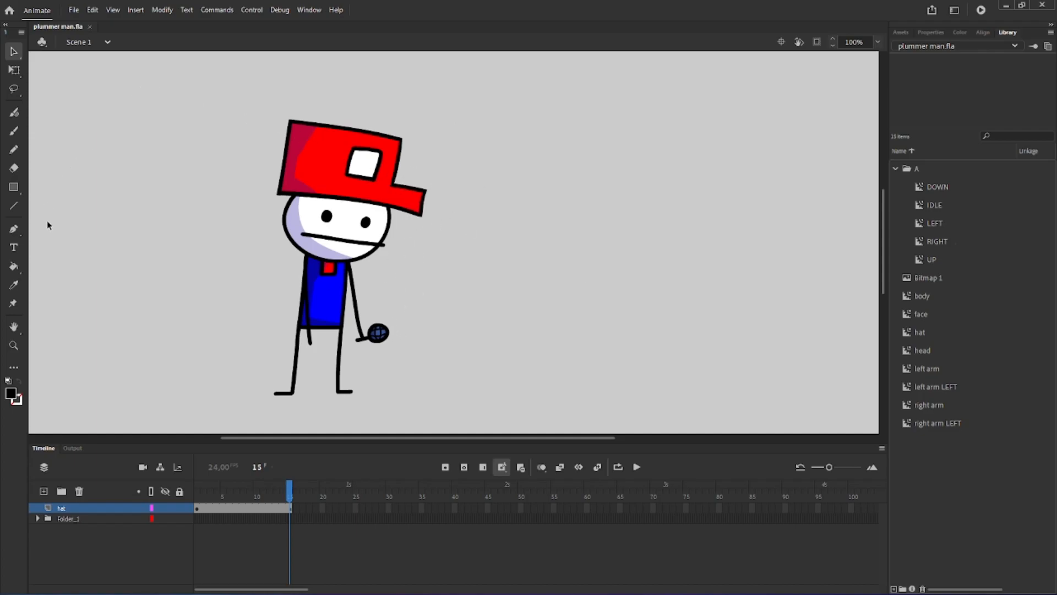
pyautogui.moveTo(637, 233)
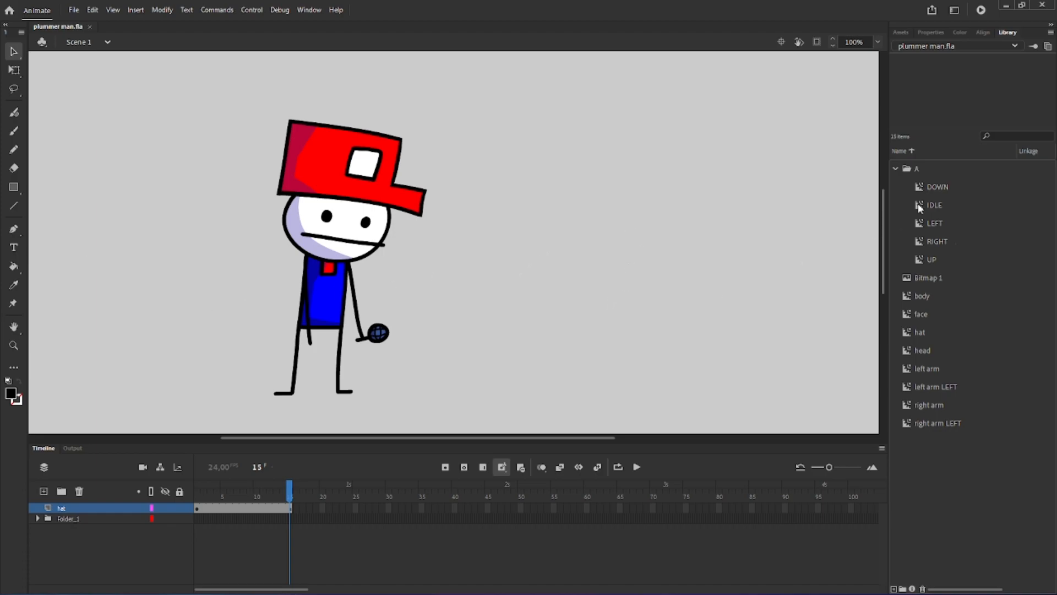
pyautogui.moveTo(747, 223)
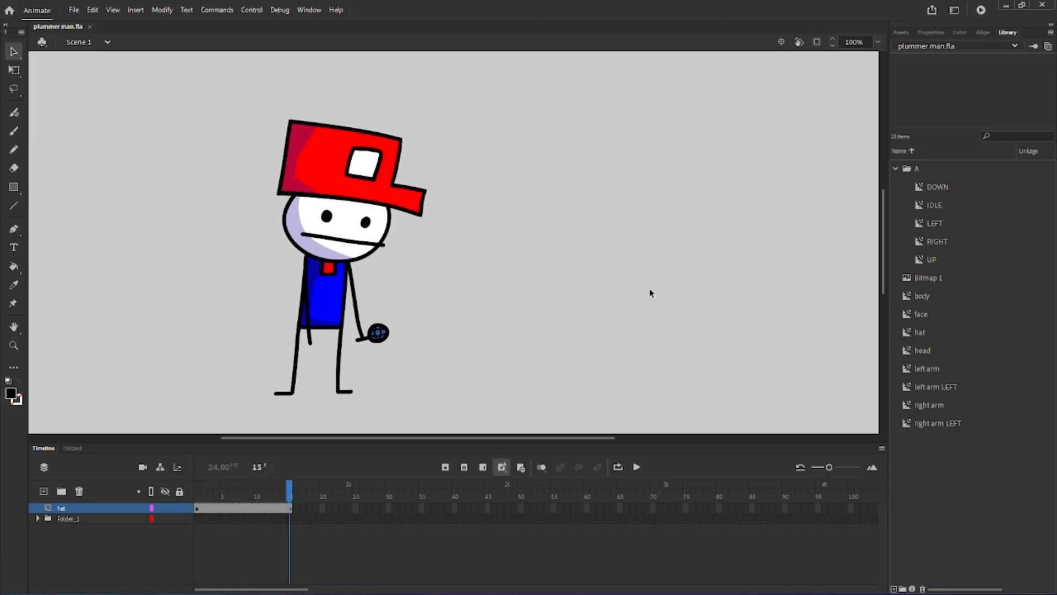
pyautogui.moveTo(921, 214)
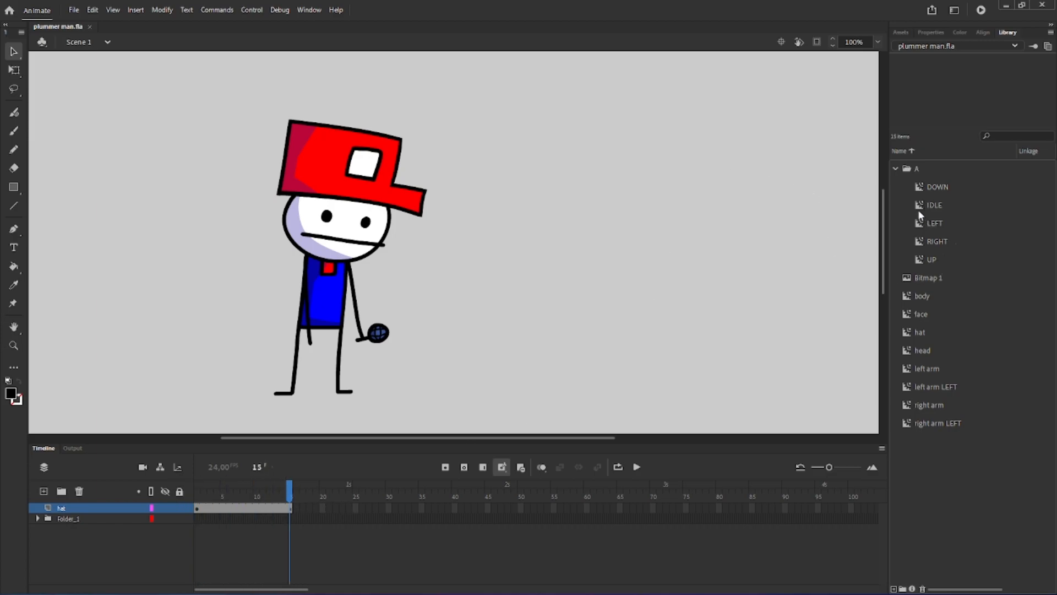
# Step: Open the IDLE symbol, play and pause its idle loop, then add a new layer
pyautogui.doubleClick(934, 205)
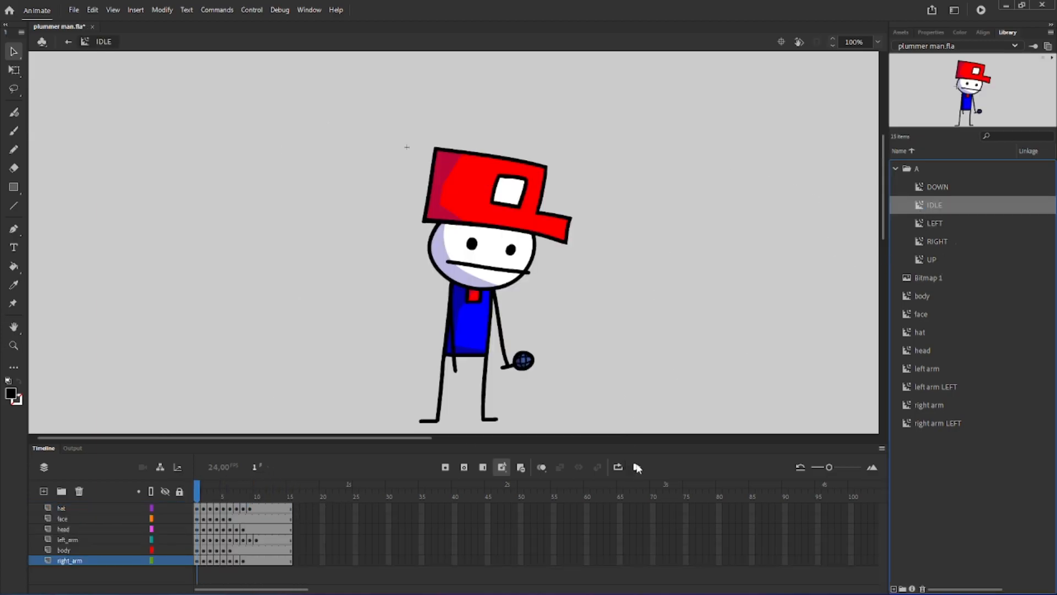
pyautogui.click(616, 467)
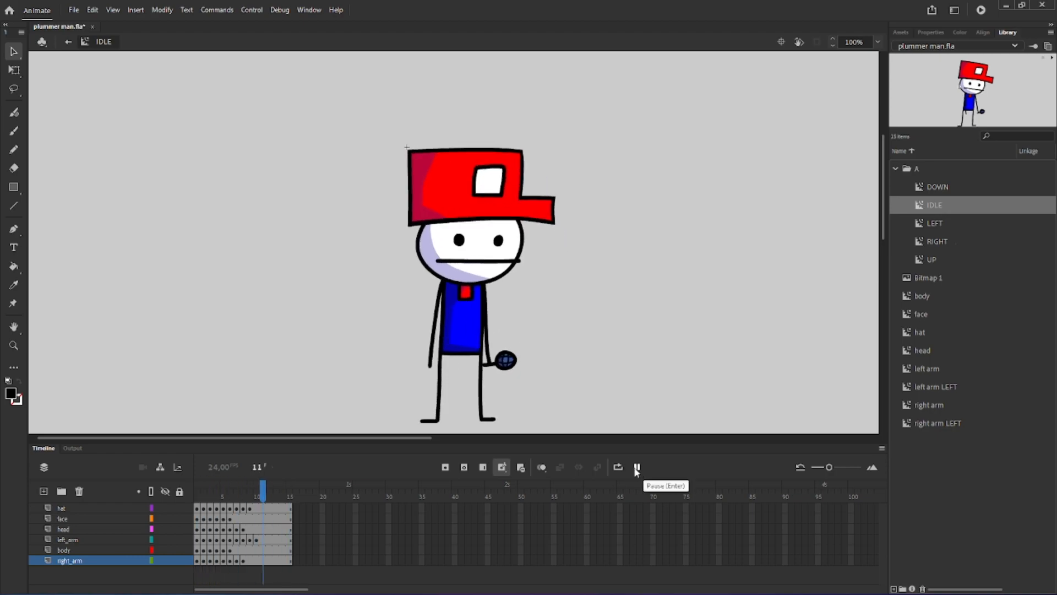
pyautogui.click(636, 466)
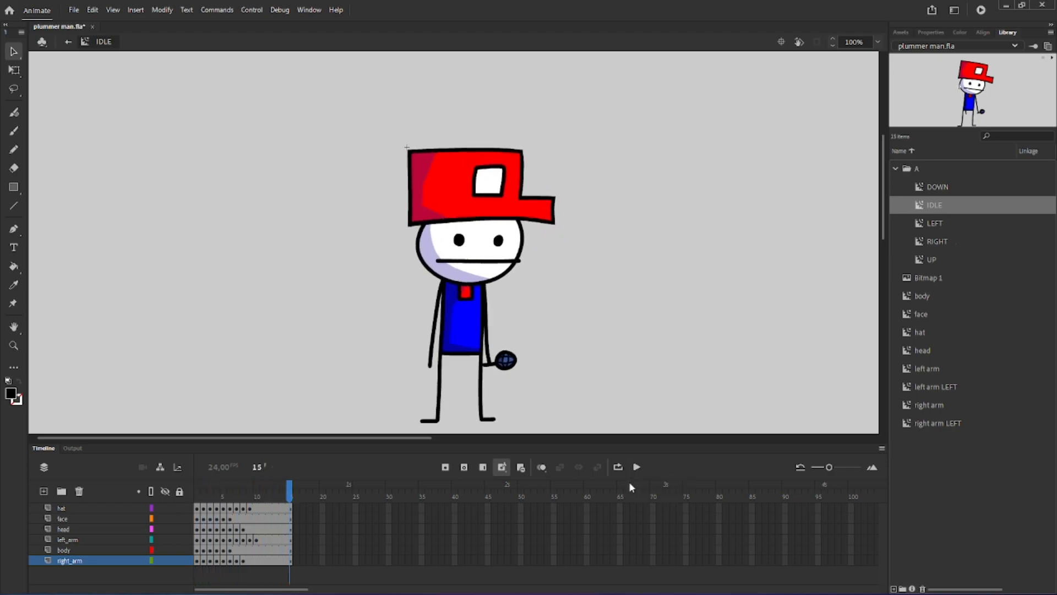
pyautogui.click(636, 466)
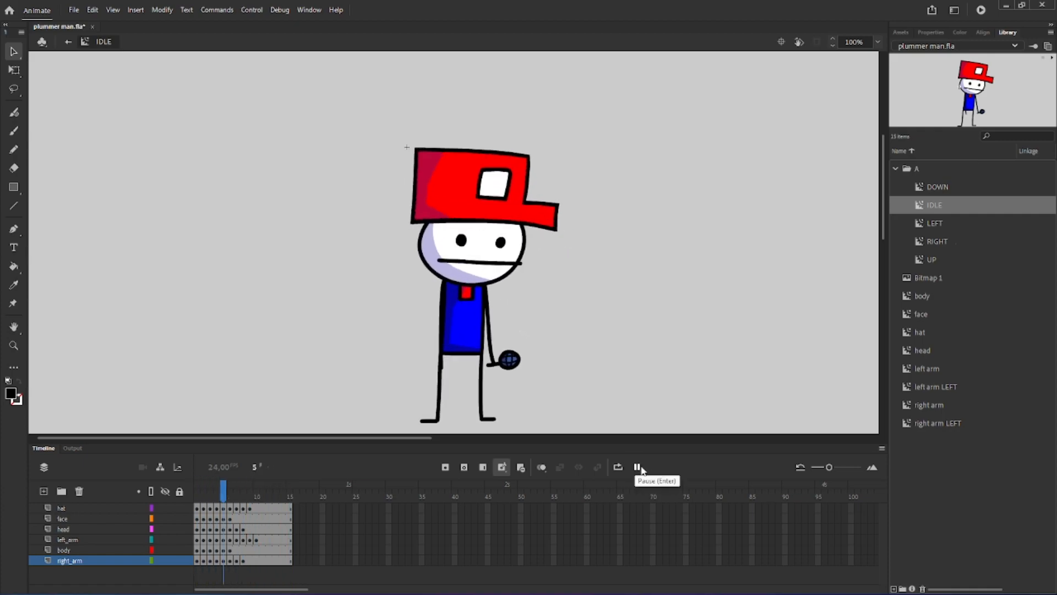
pyautogui.click(637, 467)
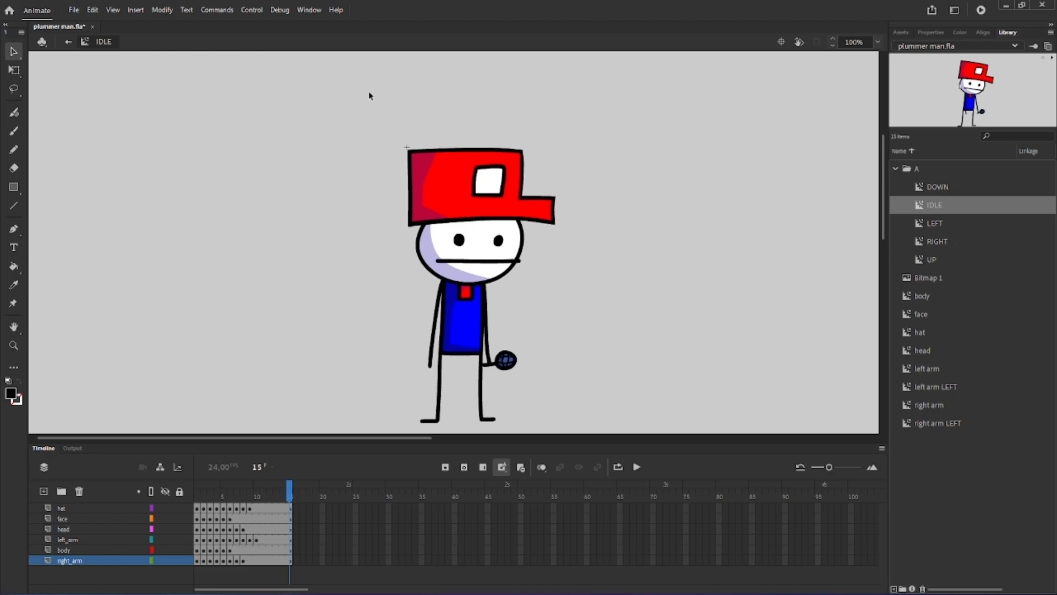
pyautogui.moveTo(835, 337)
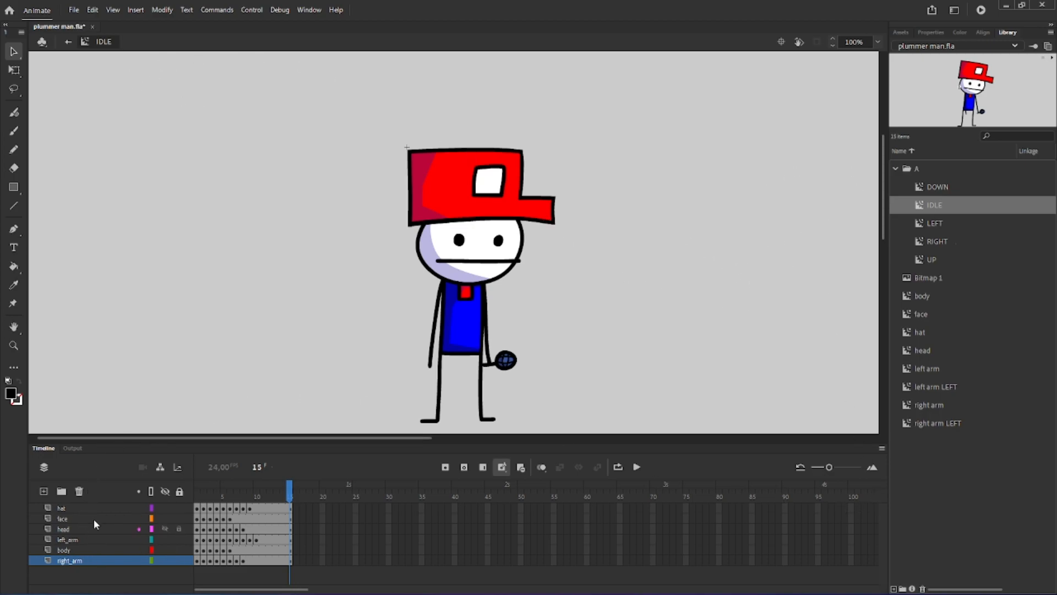
pyautogui.moveTo(657, 313)
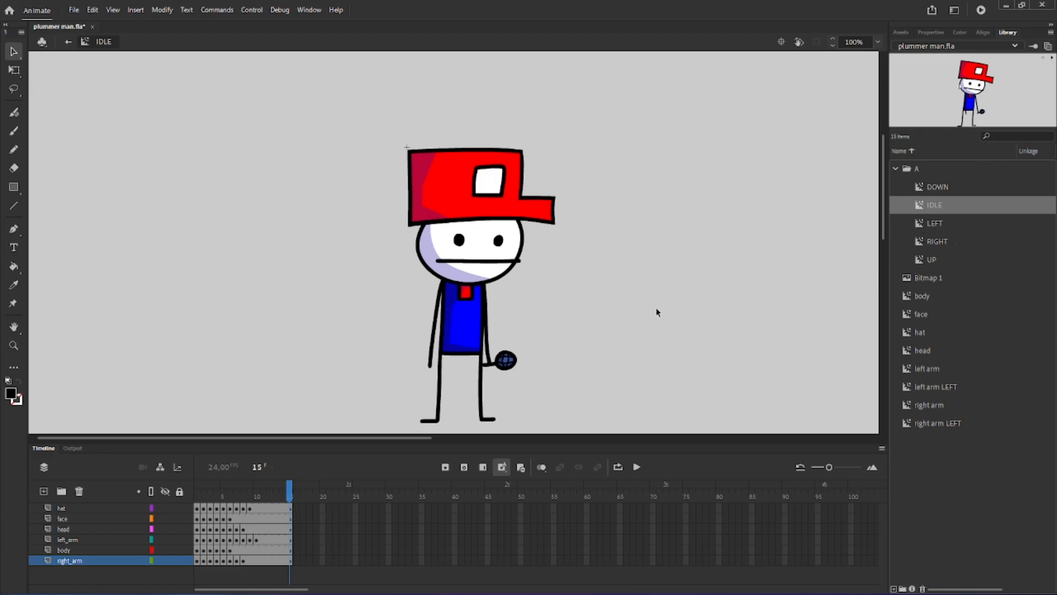
pyautogui.click(61, 508)
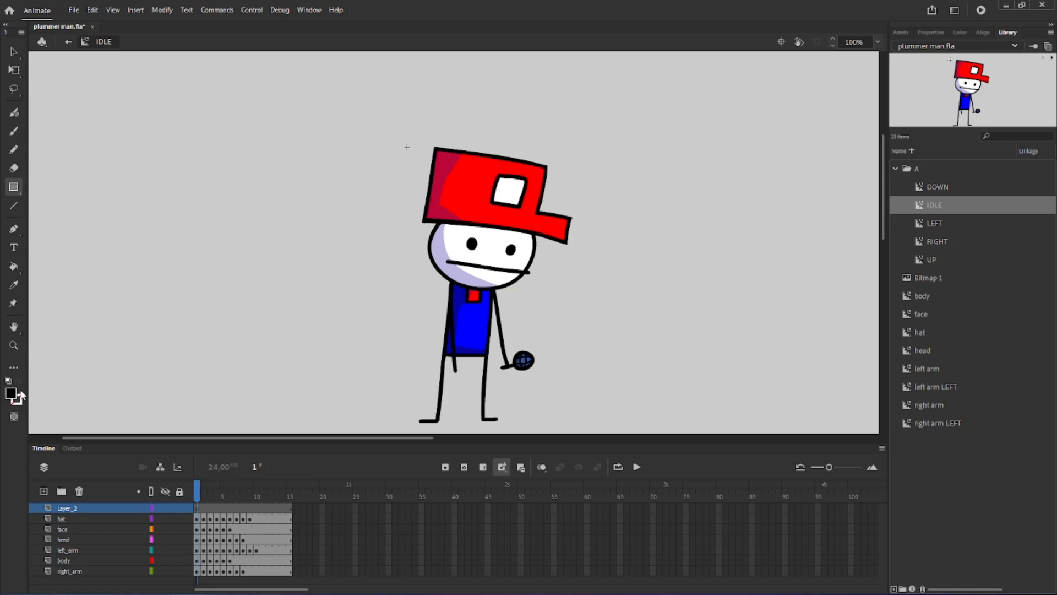
# Step: Choose purple from the Fill Color swatches
pyautogui.click(12, 394)
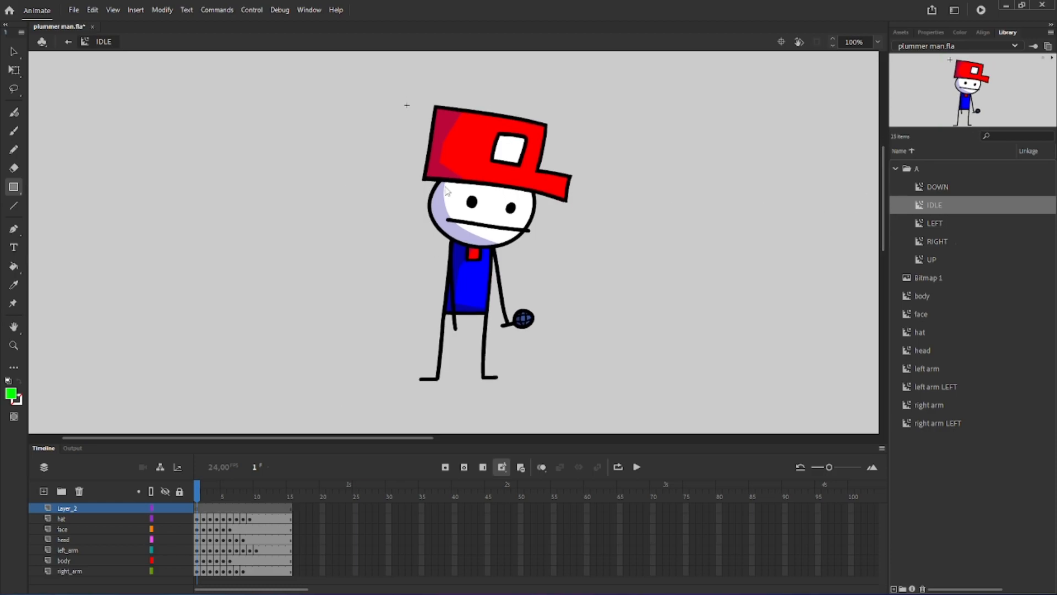
pyautogui.click(12, 394)
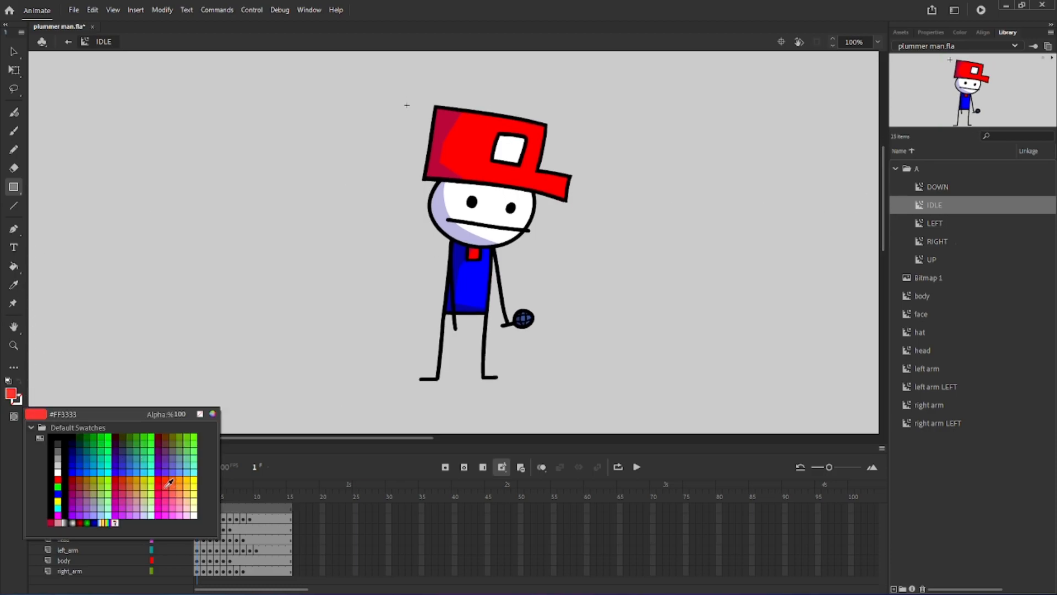
pyautogui.click(171, 483)
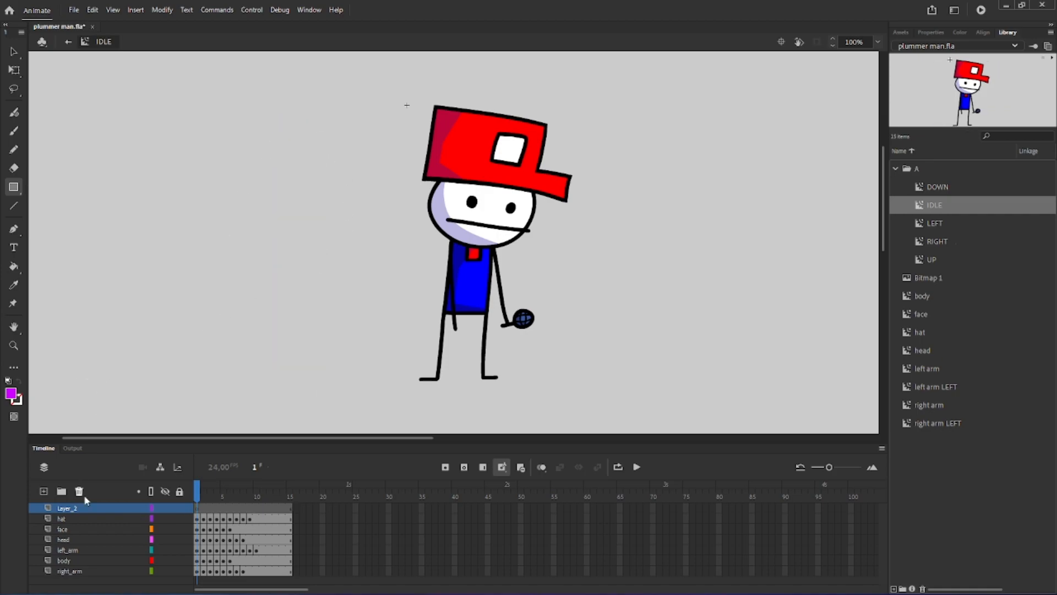
# Step: Draw a tall purple bar left of the figure and a long bottom bar, redrawing the bottom one
pyautogui.moveTo(189, 84); pyautogui.dragTo(218, 339)
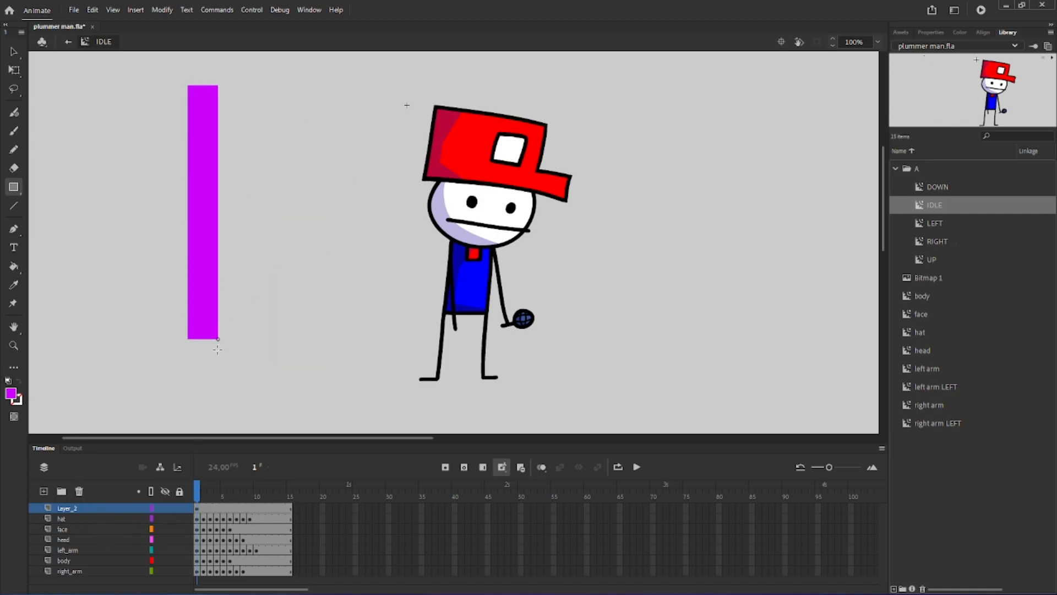
pyautogui.moveTo(217, 340); pyautogui.dragTo(196, 403)
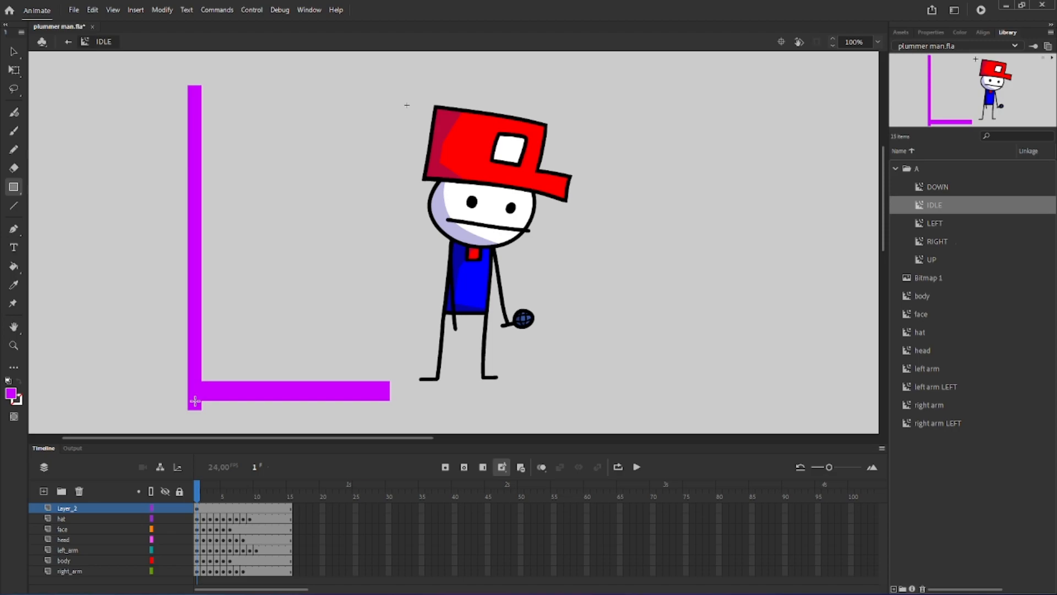
pyautogui.click(13, 70)
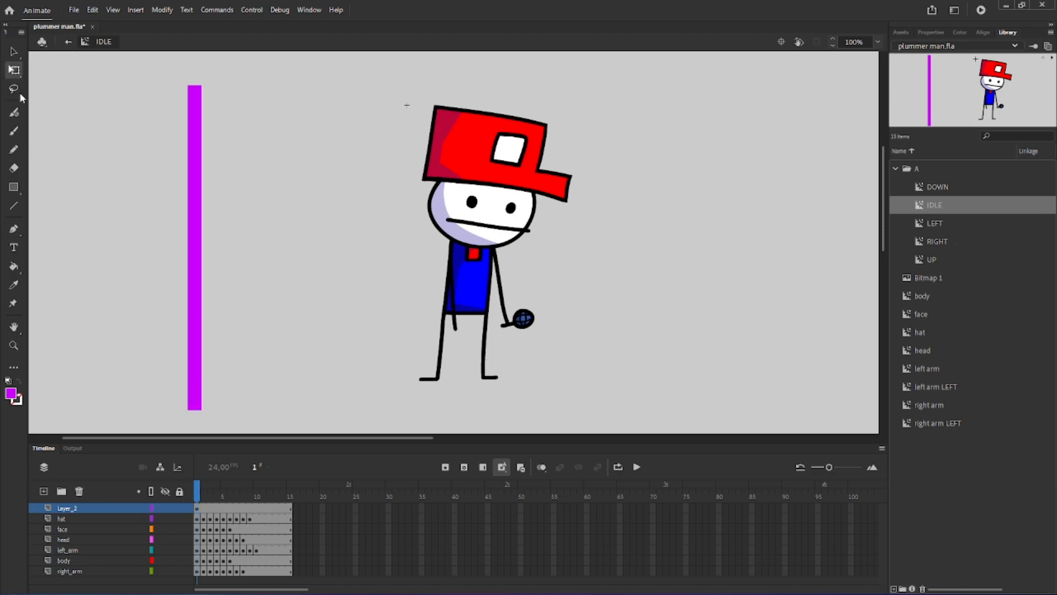
pyautogui.click(13, 187)
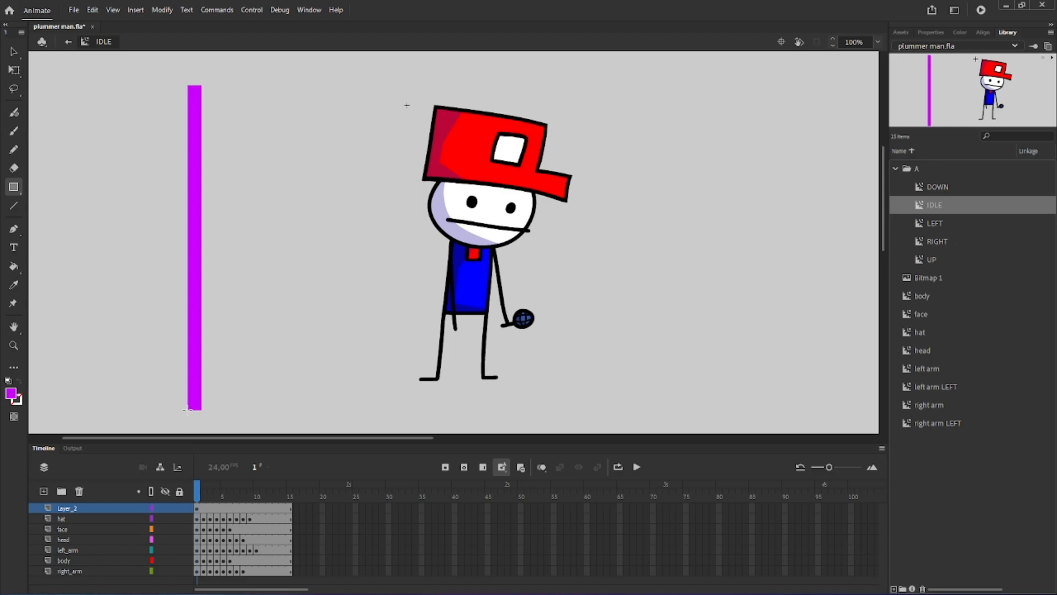
pyautogui.moveTo(192, 405); pyautogui.dragTo(401, 404)
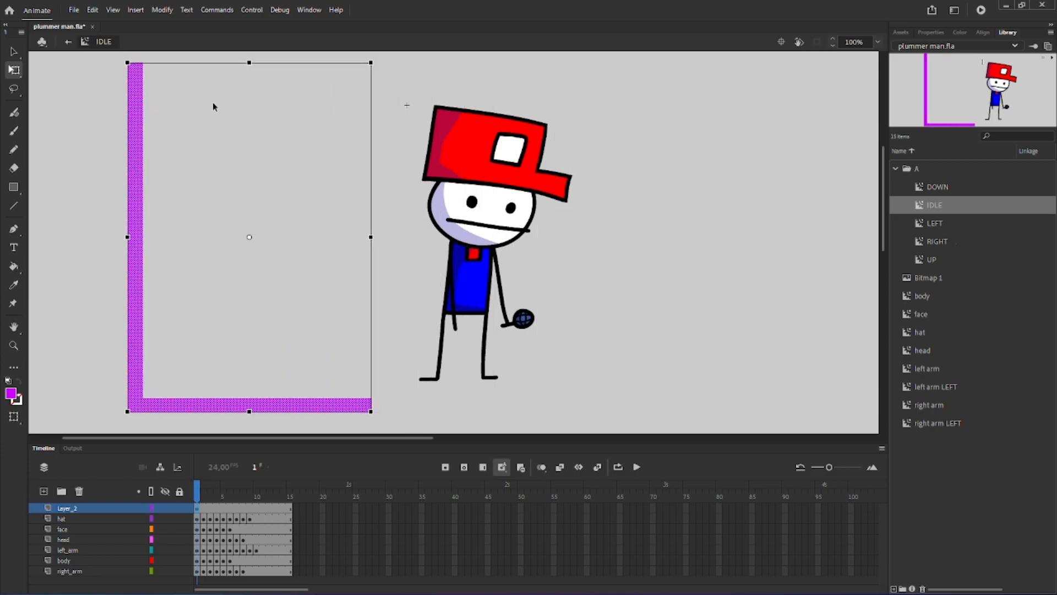
# Step: Place a copy of the purple L-shaped bars on the right to close the frame, then go to frame 2
pyautogui.moveTo(249, 237); pyautogui.dragTo(459, 246)
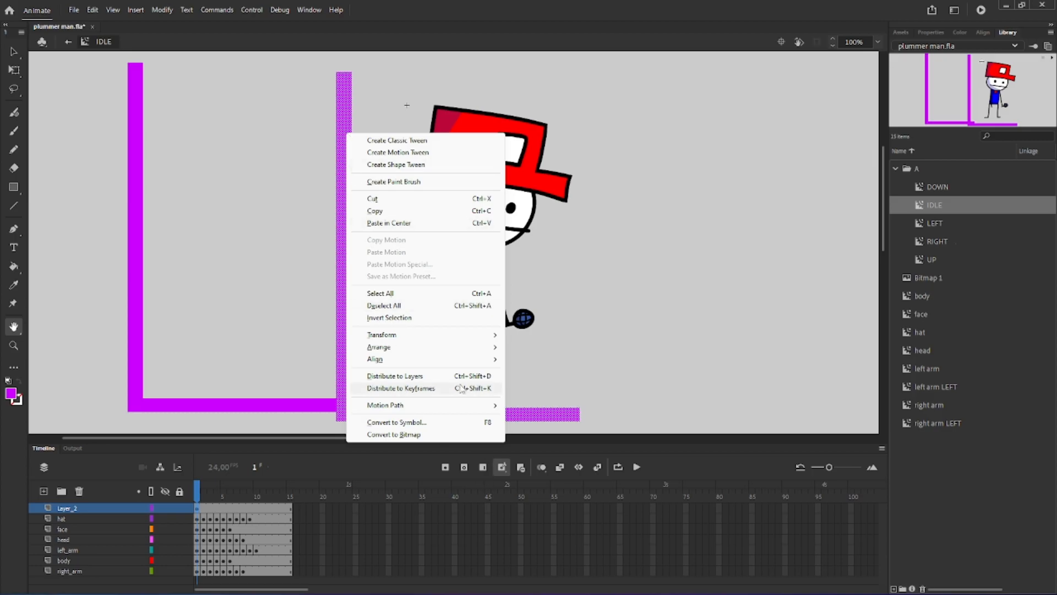
pyautogui.moveTo(382, 334)
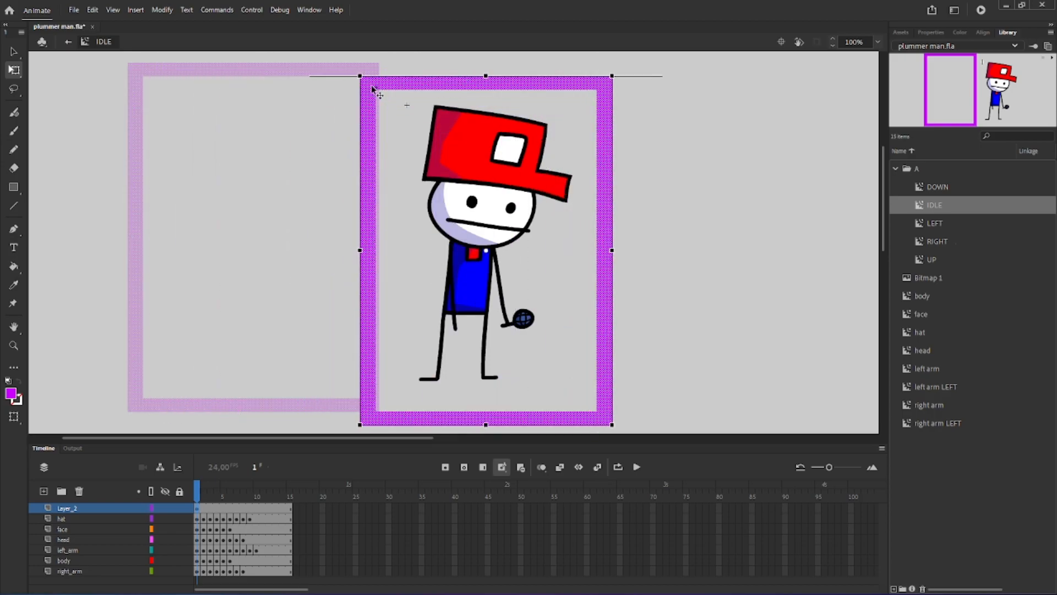
pyautogui.click(211, 487)
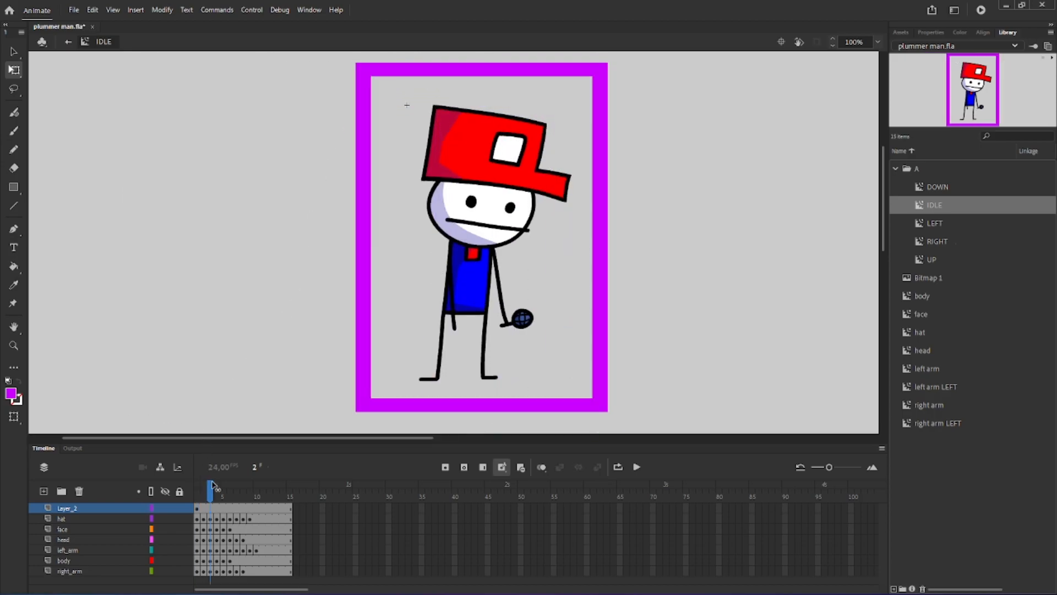
# Step: Check the purple box on frames 1 and 2, add a layer to UP, and select the UP symbol
pyautogui.click(289, 487)
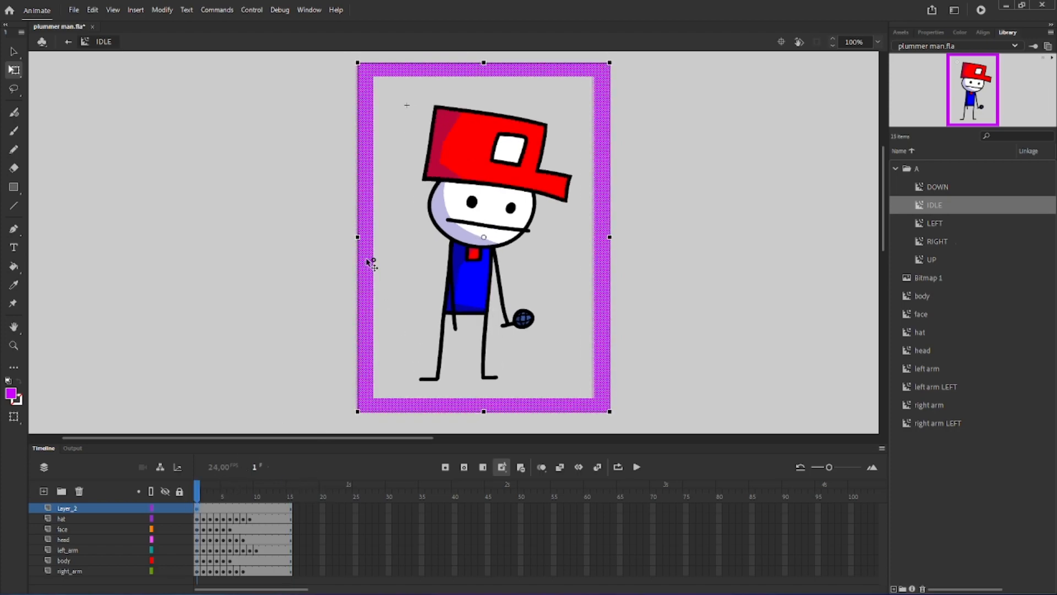
pyautogui.click(210, 487)
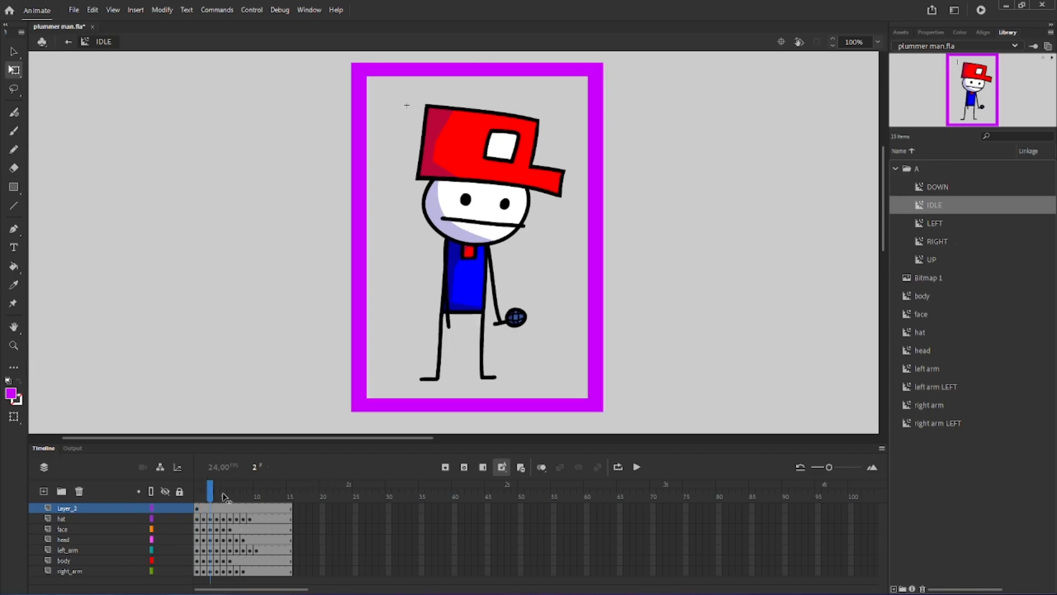
pyautogui.click(263, 488)
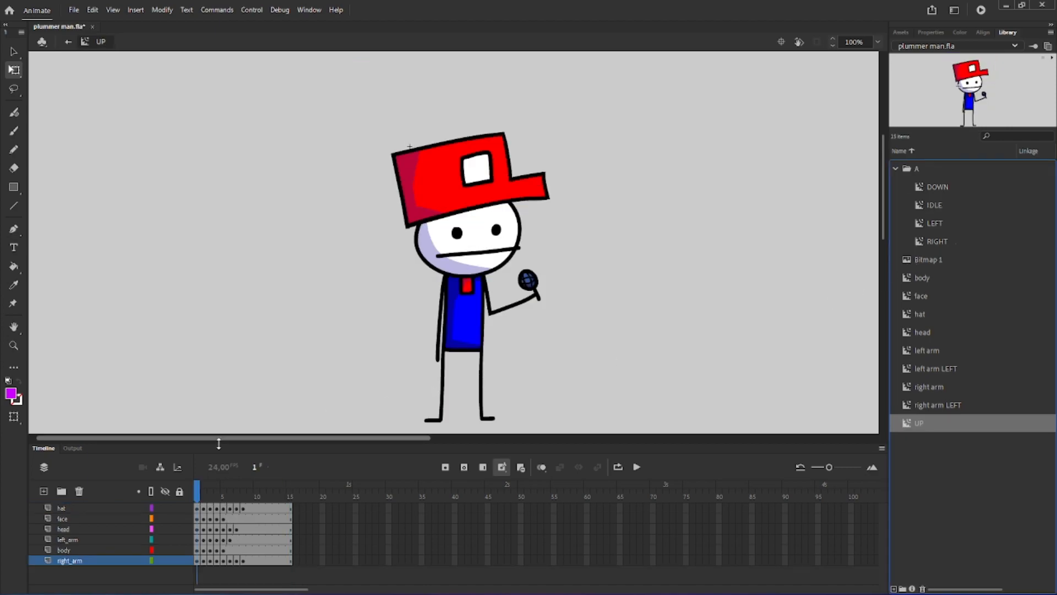
pyautogui.click(43, 491)
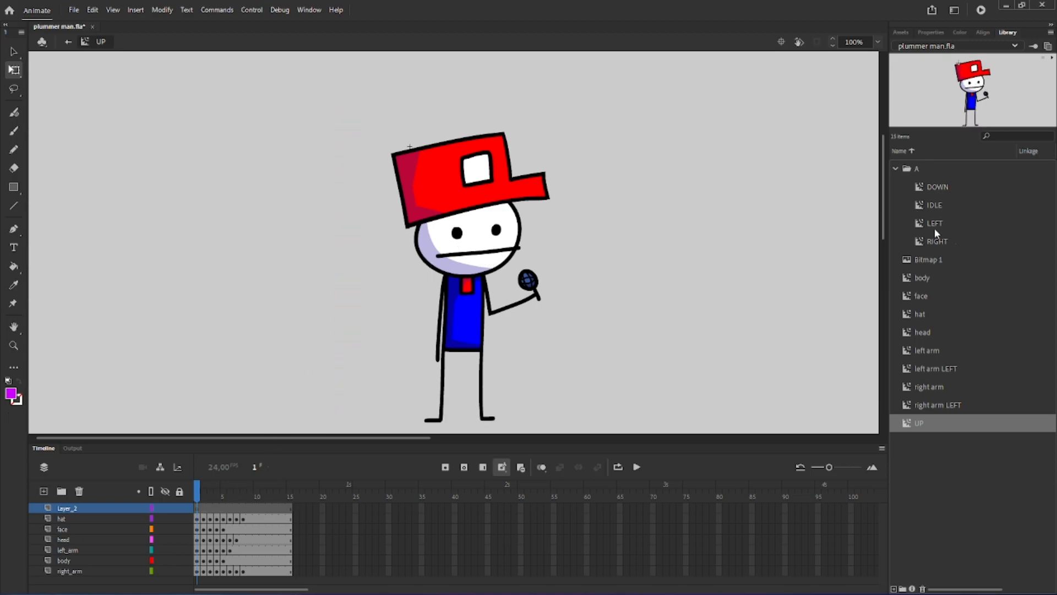
pyautogui.moveTo(916, 338)
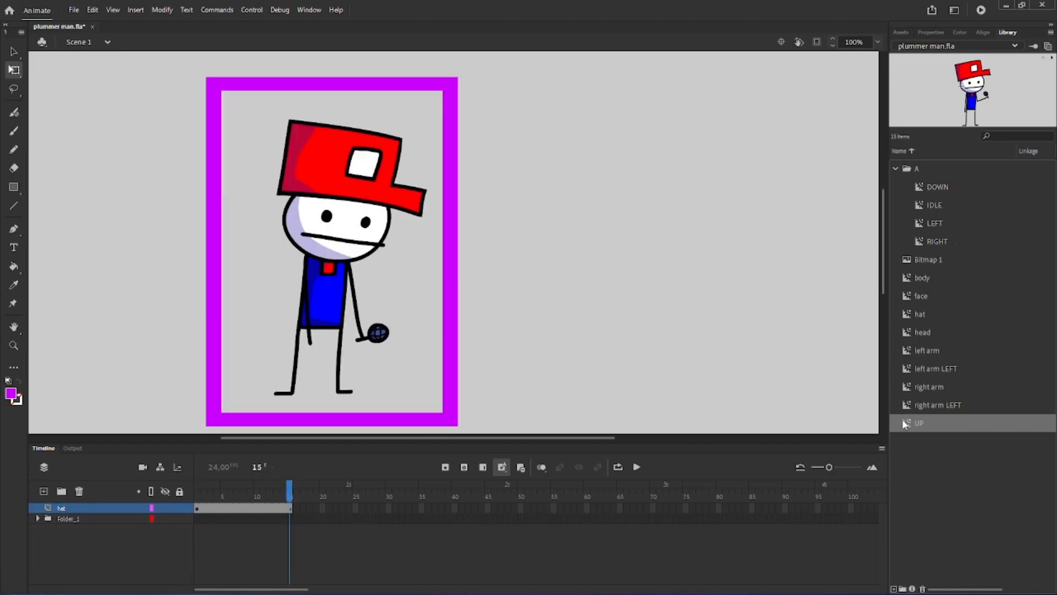
pyautogui.click(950, 259)
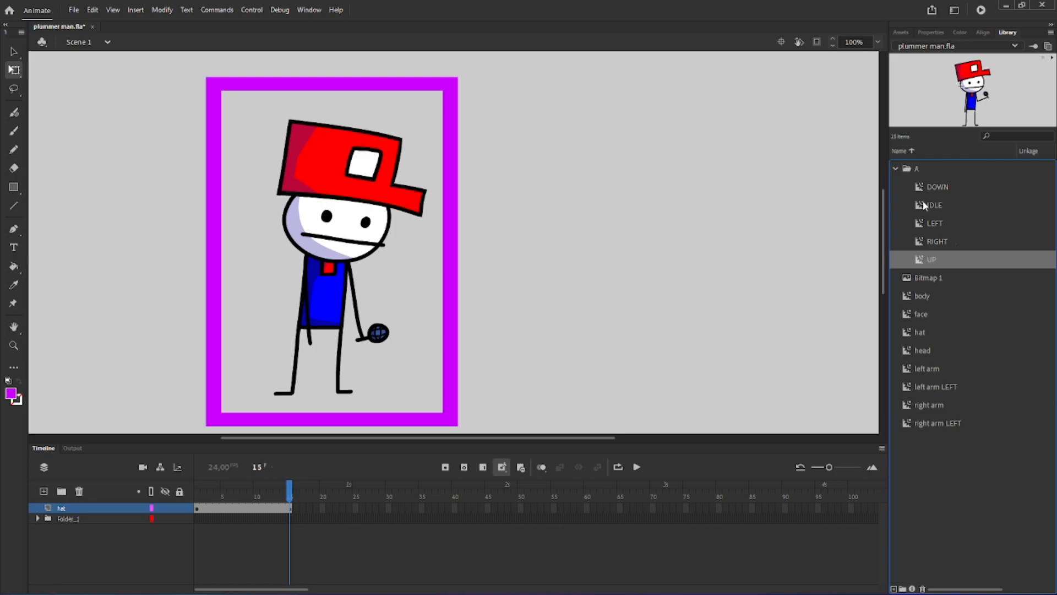
# Step: Open the IDLE symbol, then the LEFT symbol, and check its frames, including frame 10
pyautogui.doubleClick(934, 204)
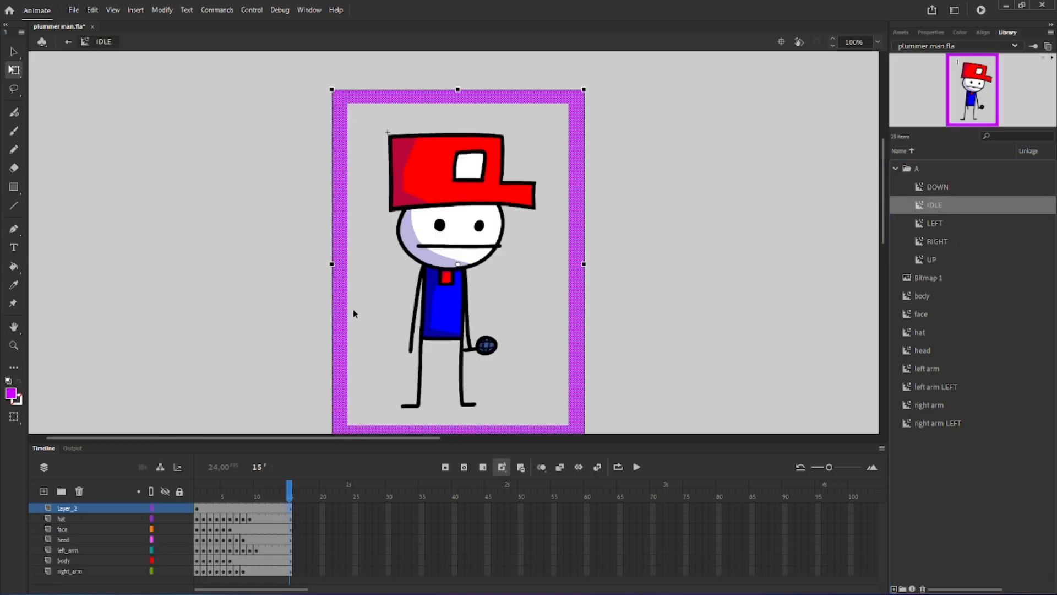
pyautogui.click(932, 259)
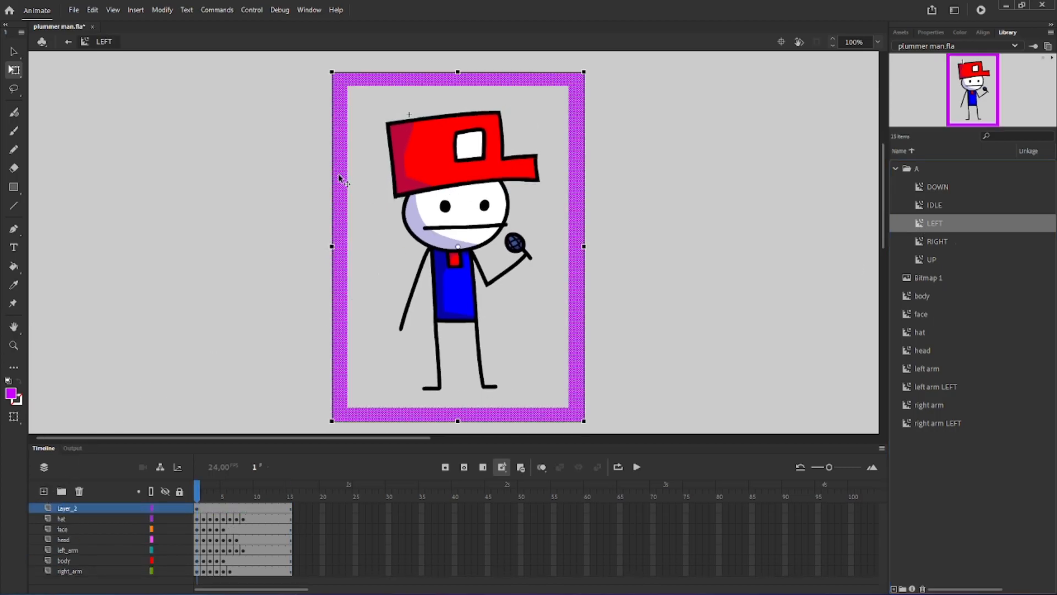
pyautogui.click(256, 490)
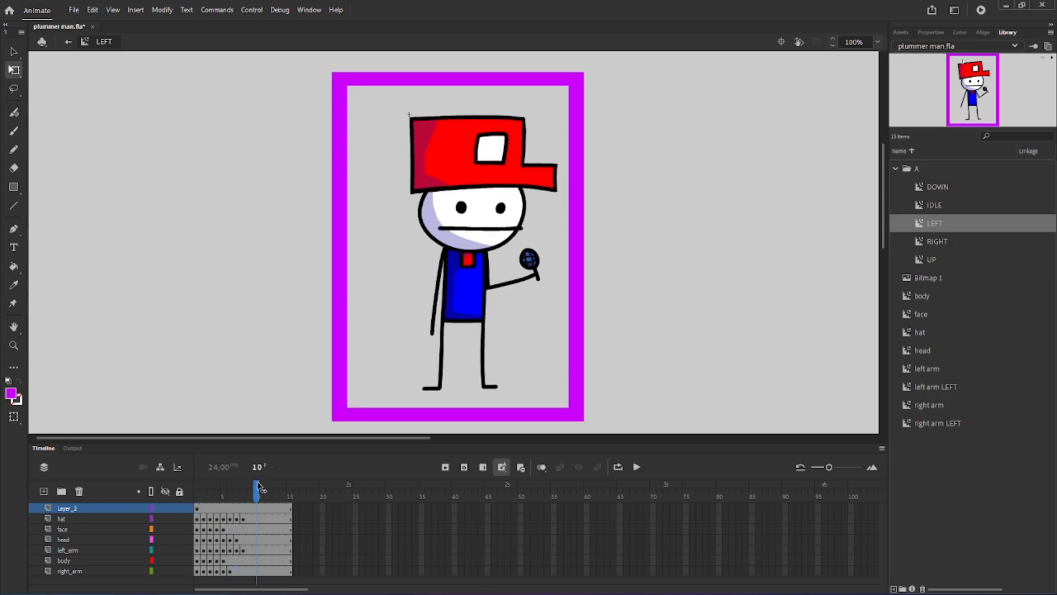
pyautogui.click(198, 491)
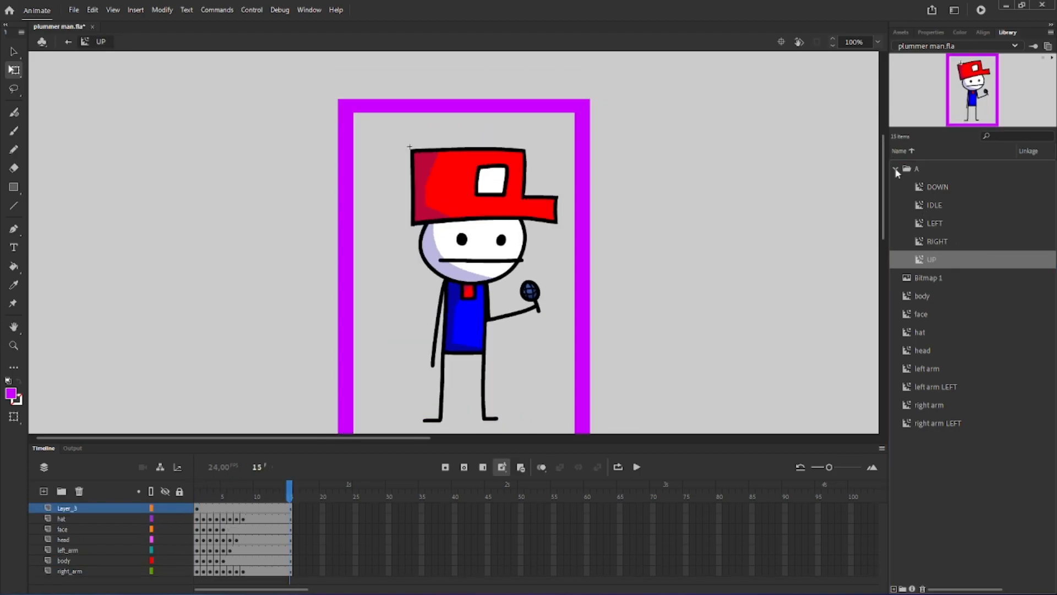
# Step: Select the IDLE and other direction symbols, then open the DOWN animation for editing
pyautogui.click(934, 205)
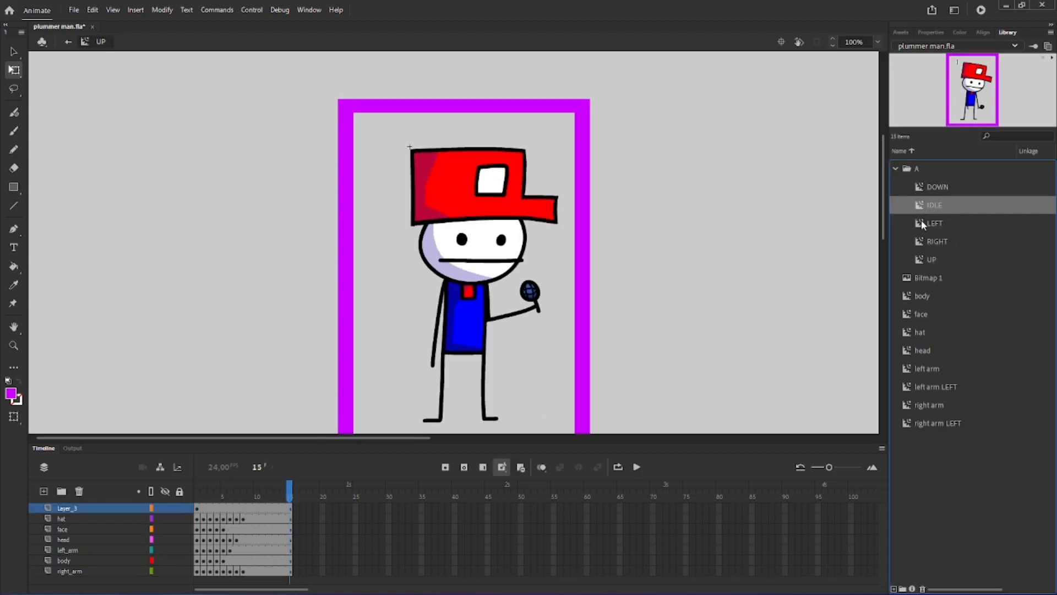
pyautogui.click(932, 259)
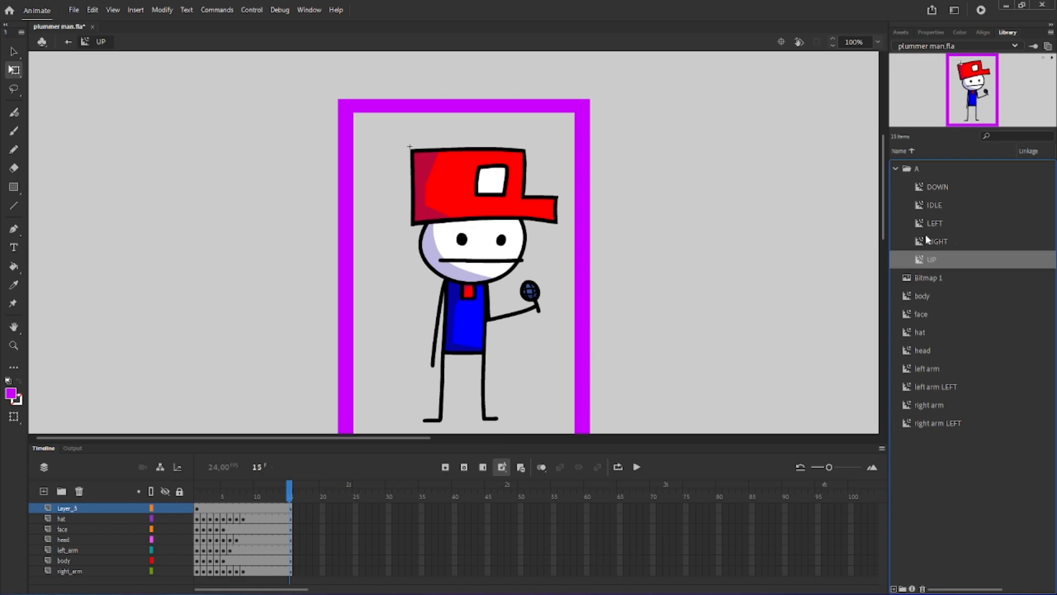
pyautogui.click(937, 186)
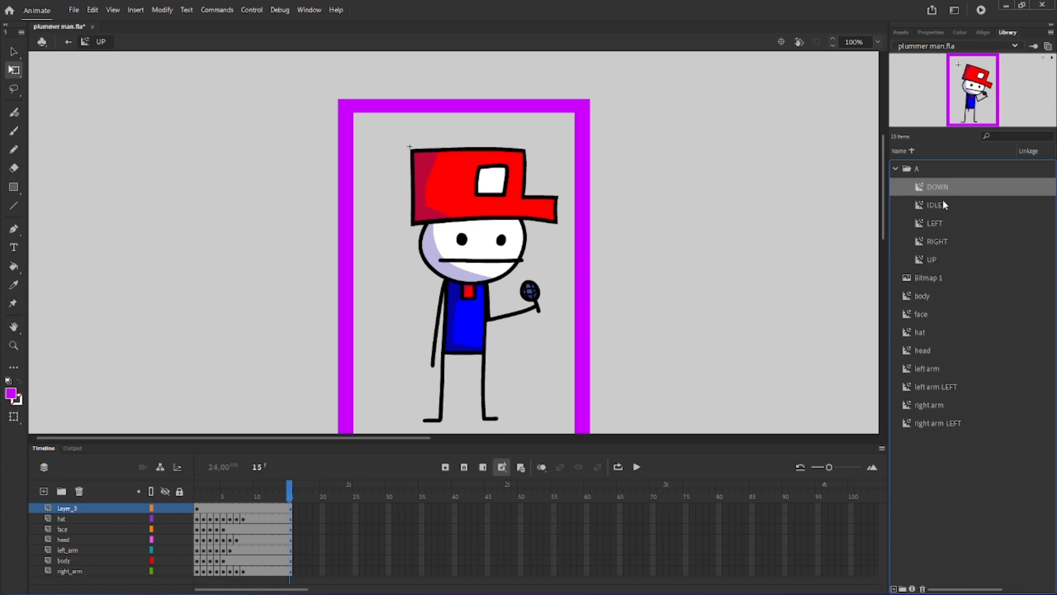
pyautogui.doubleClick(937, 187)
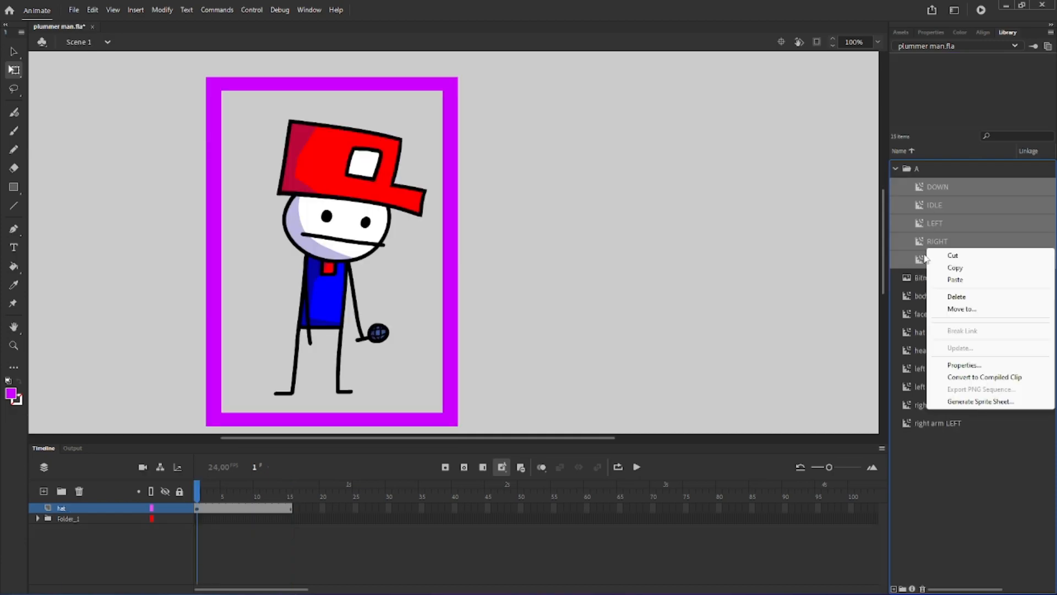
pyautogui.moveTo(980, 401)
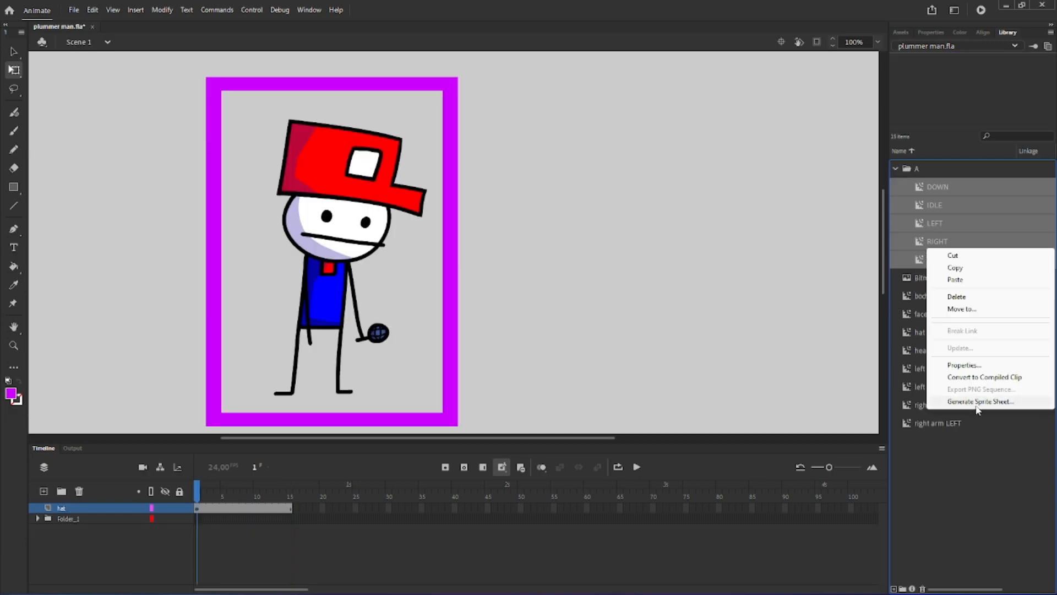
# Step: Generate a sprite sheet from the five symbols in Sparrow v2 data format and export it
pyautogui.click(753, 237)
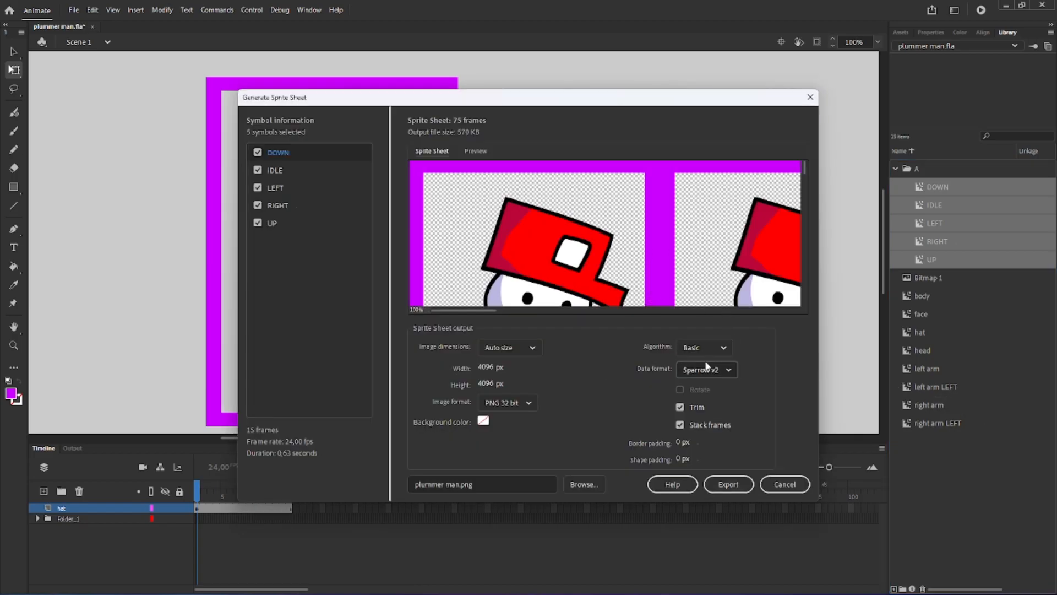
pyautogui.click(728, 484)
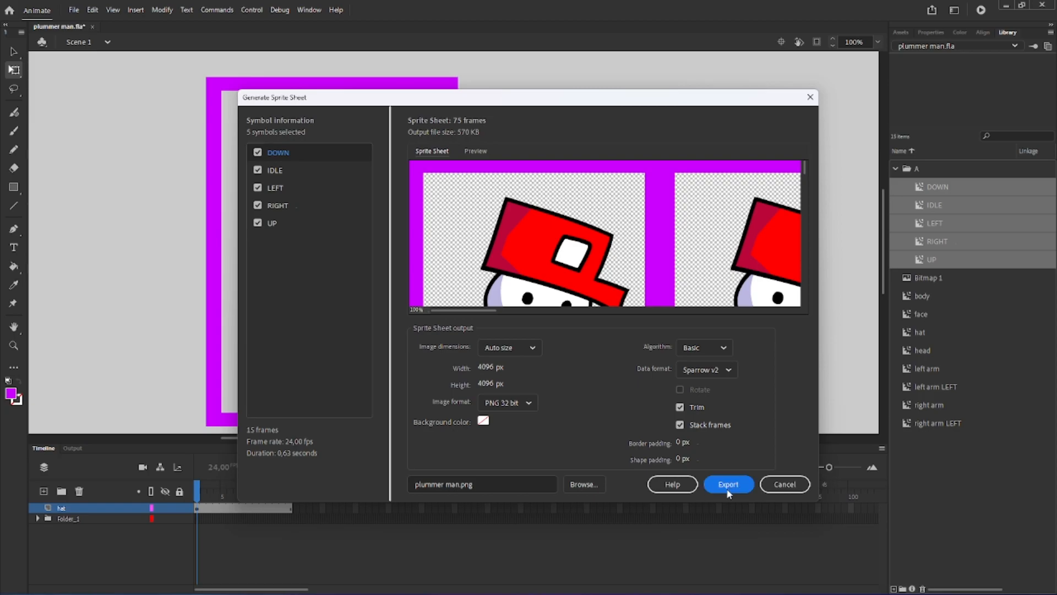
pyautogui.click(17, 580)
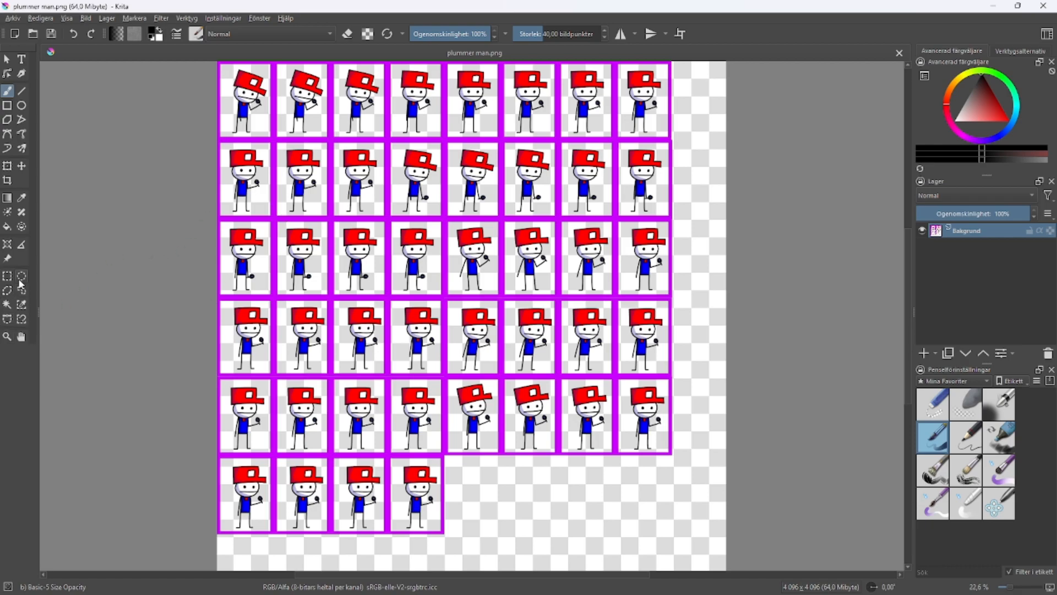
# Step: Select and erase the purple border strips with Rectangular Selection, then save the sheet as PNG
pyautogui.click(7, 276)
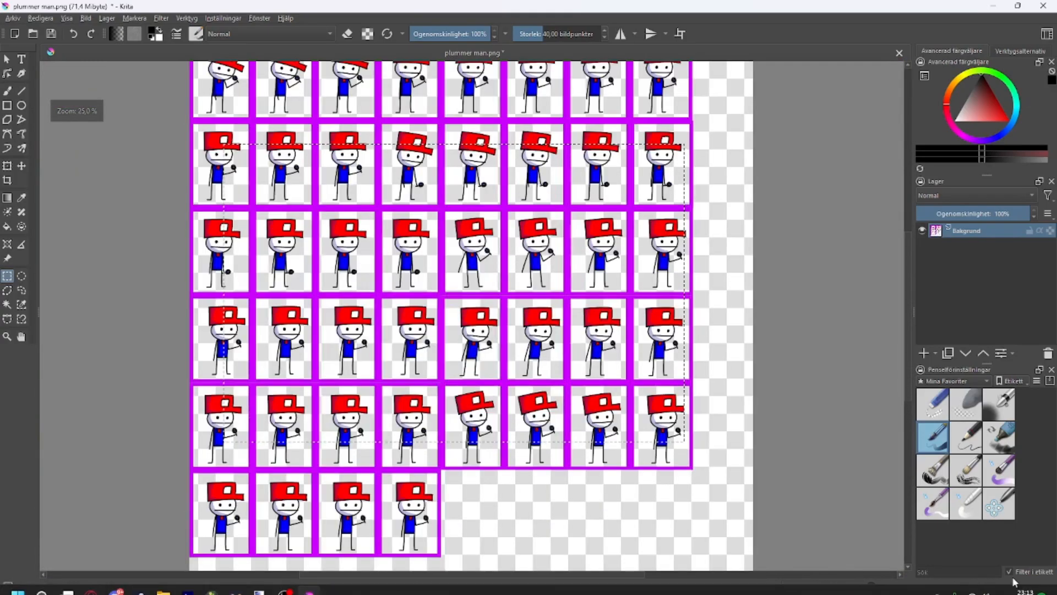
pyautogui.scroll(-3)
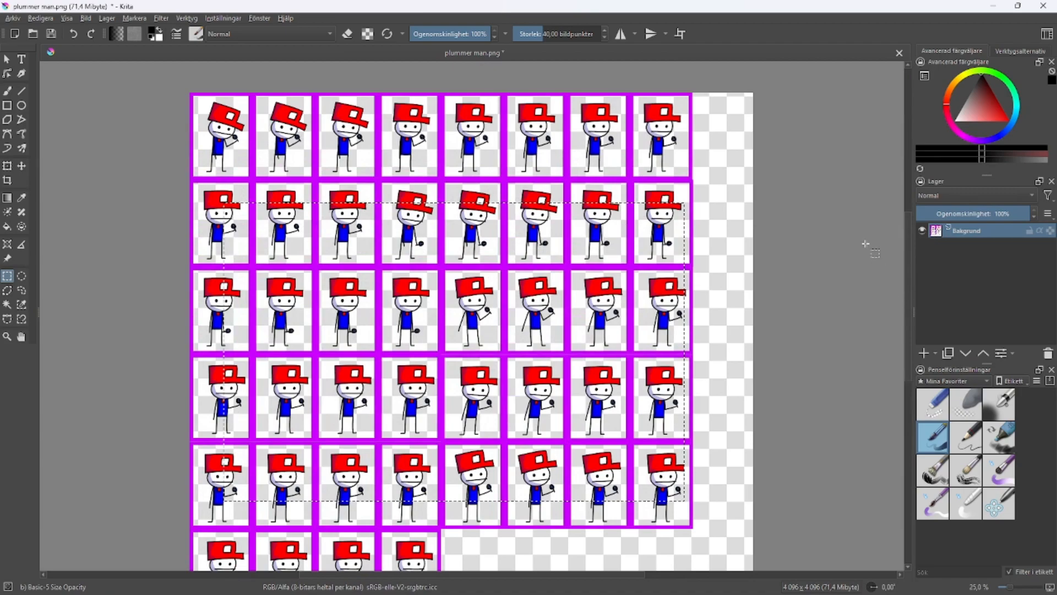
pyautogui.moveTo(705, 85); pyautogui.dragTo(698, 249)
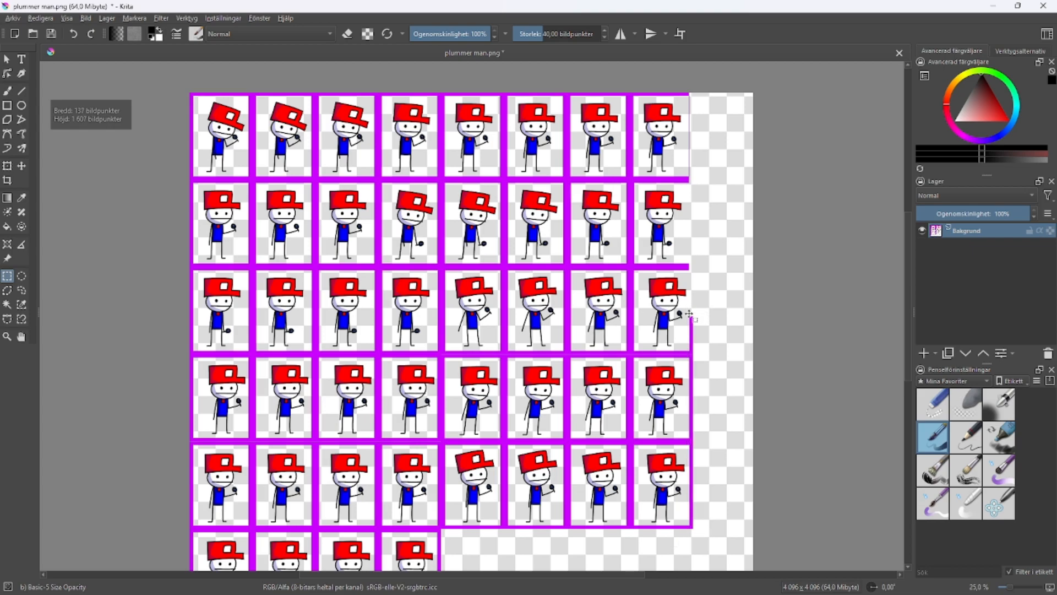
pyautogui.moveTo(651, 264); pyautogui.dragTo(698, 536)
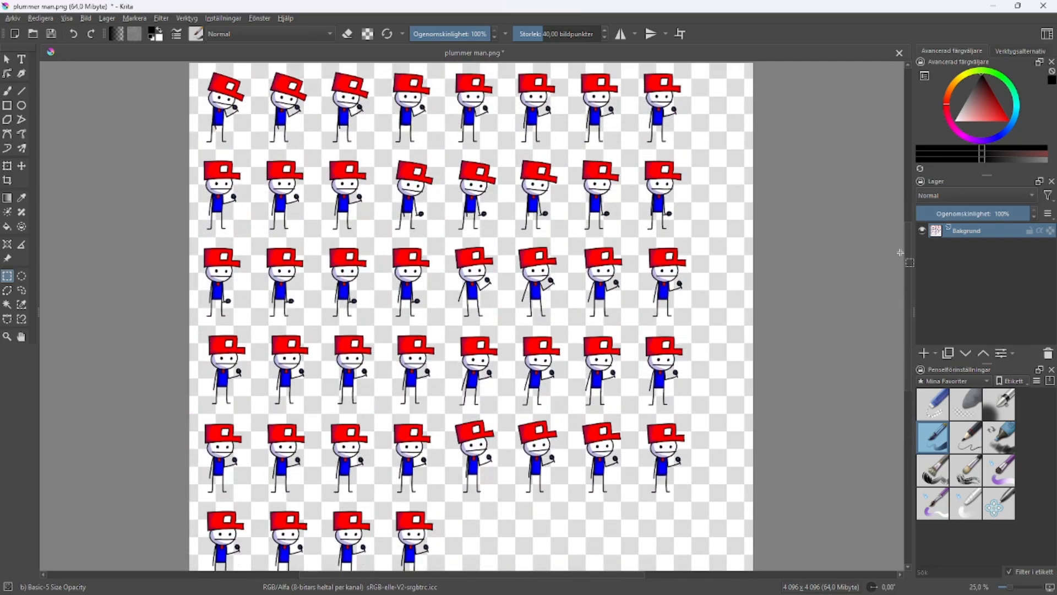
pyautogui.moveTo(890, 255)
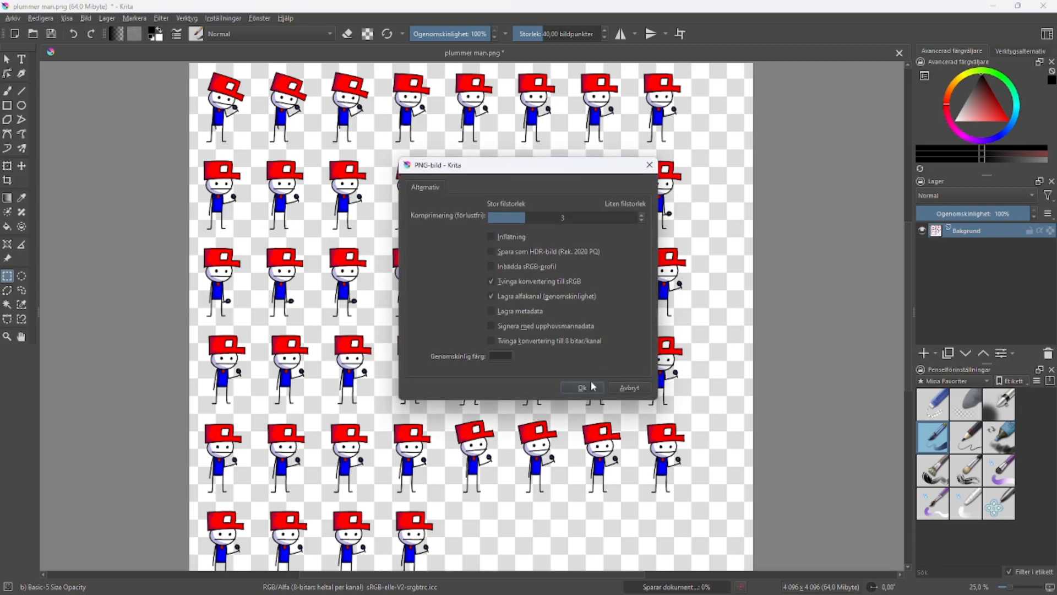
pyautogui.click(579, 387)
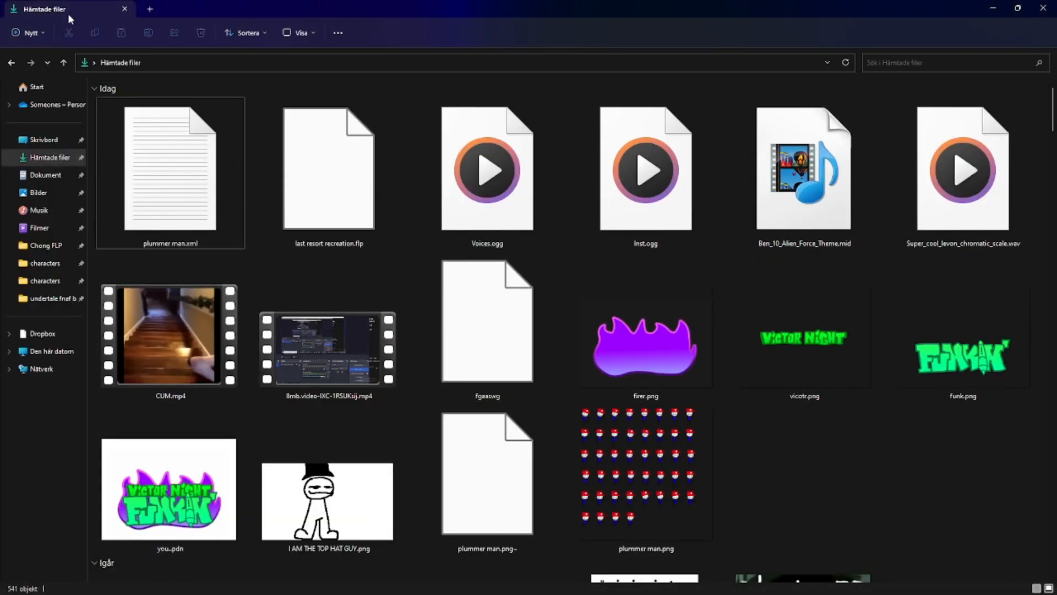
# Step: Switch the Downloads folder view to medium icons
pyautogui.click(249, 32)
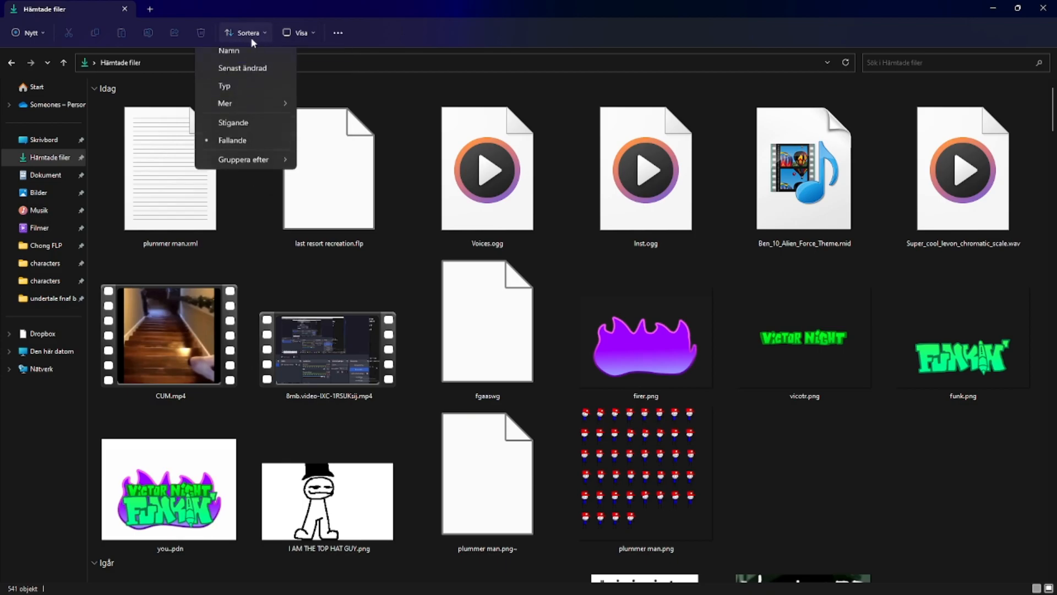
pyautogui.click(338, 33)
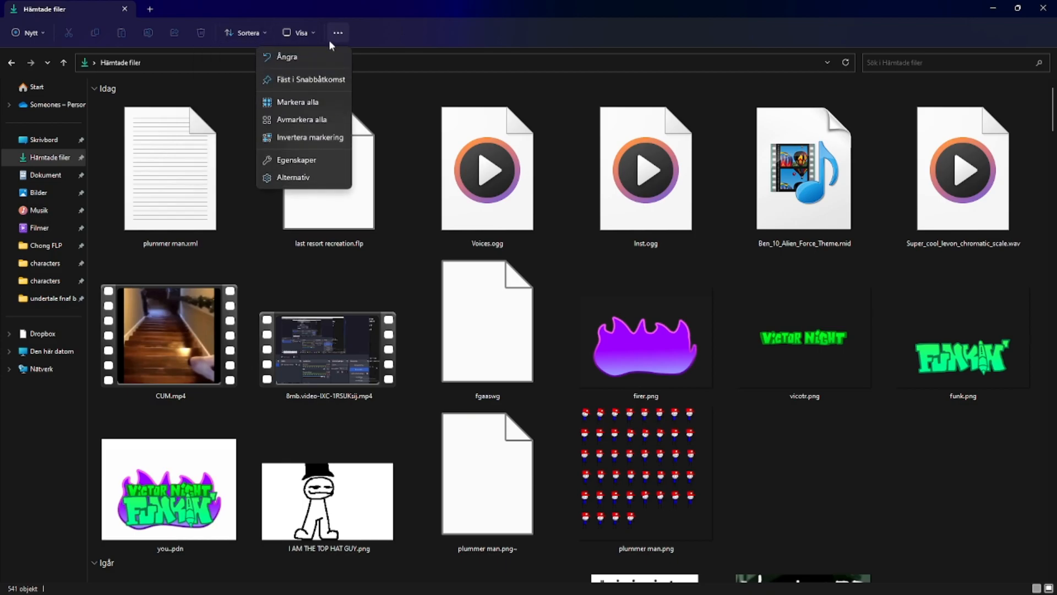
pyautogui.click(298, 32)
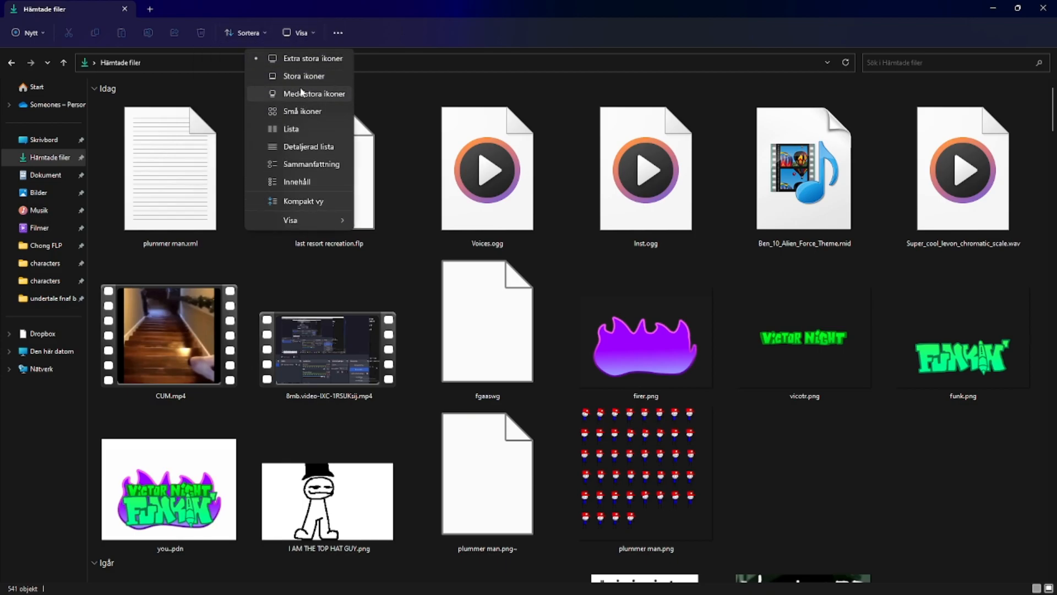
pyautogui.click(314, 93)
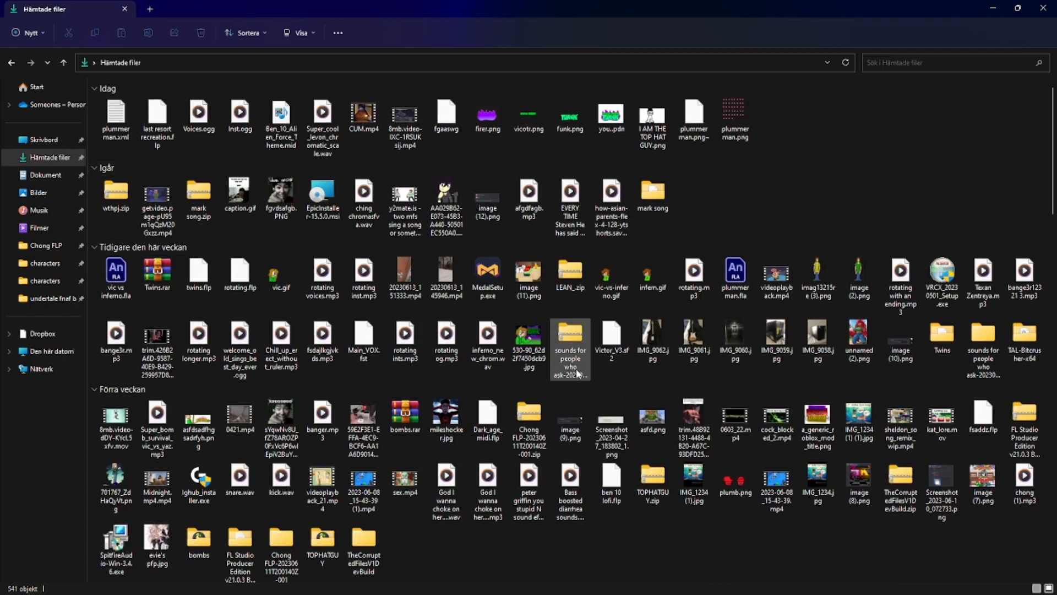
# Step: Browse into the PsychEngine folder's mods and then its images subfolder
pyautogui.scroll(-3)
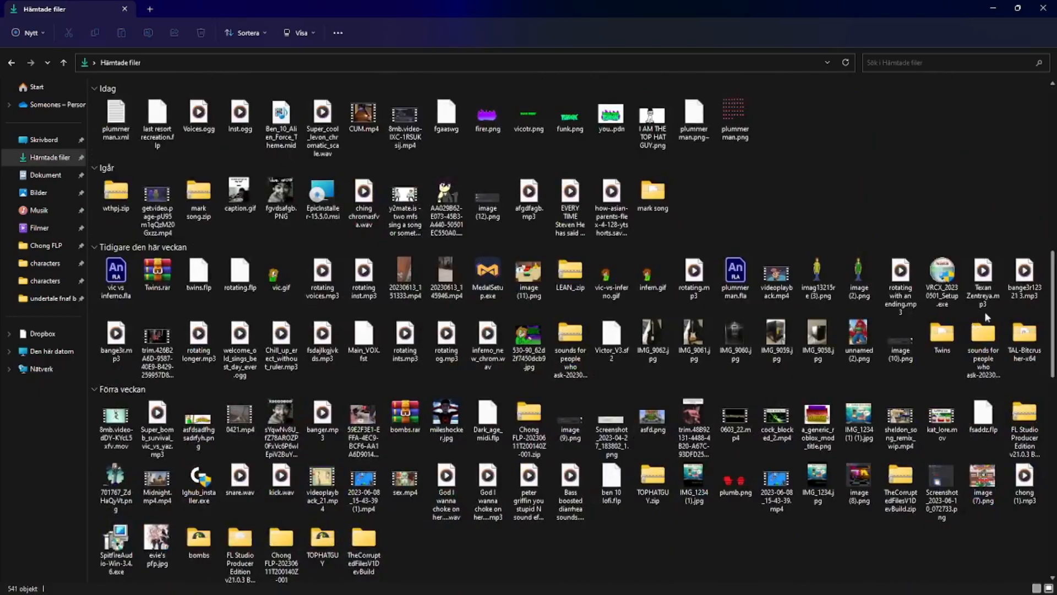
pyautogui.scroll(-3)
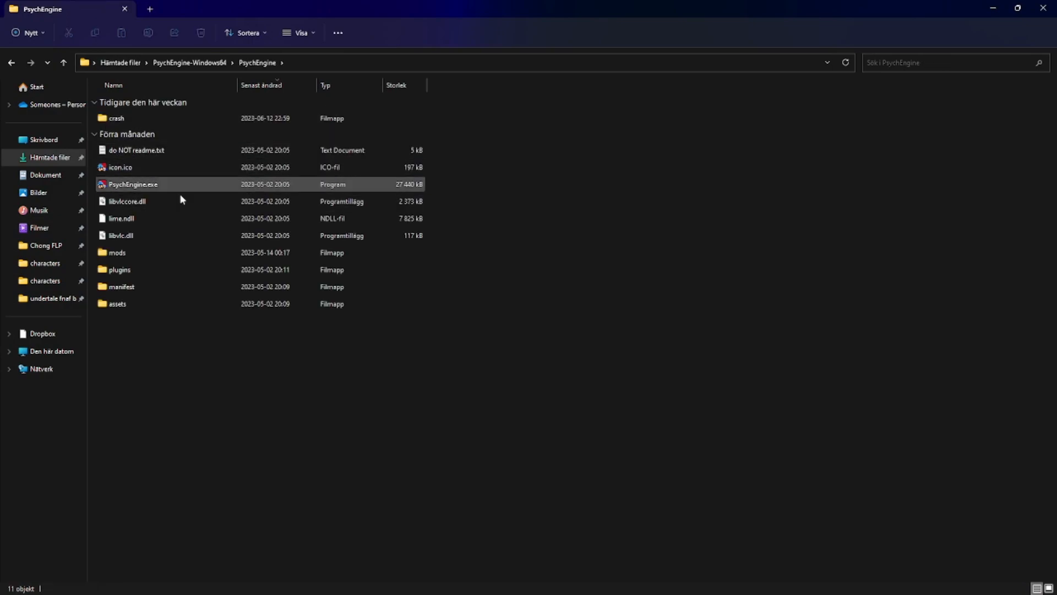
pyautogui.doubleClick(117, 252)
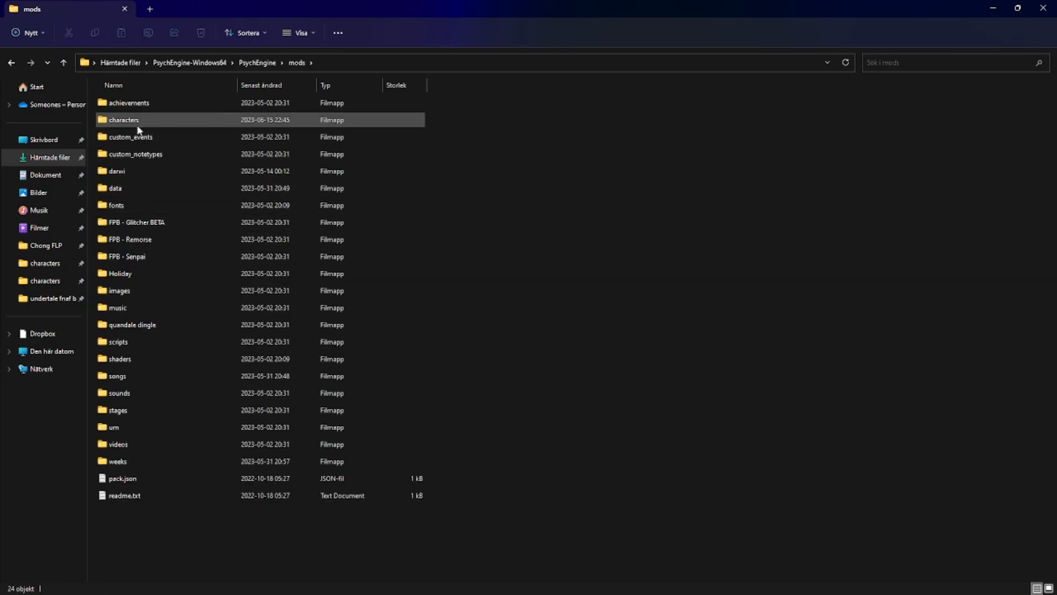
pyautogui.doubleClick(119, 290)
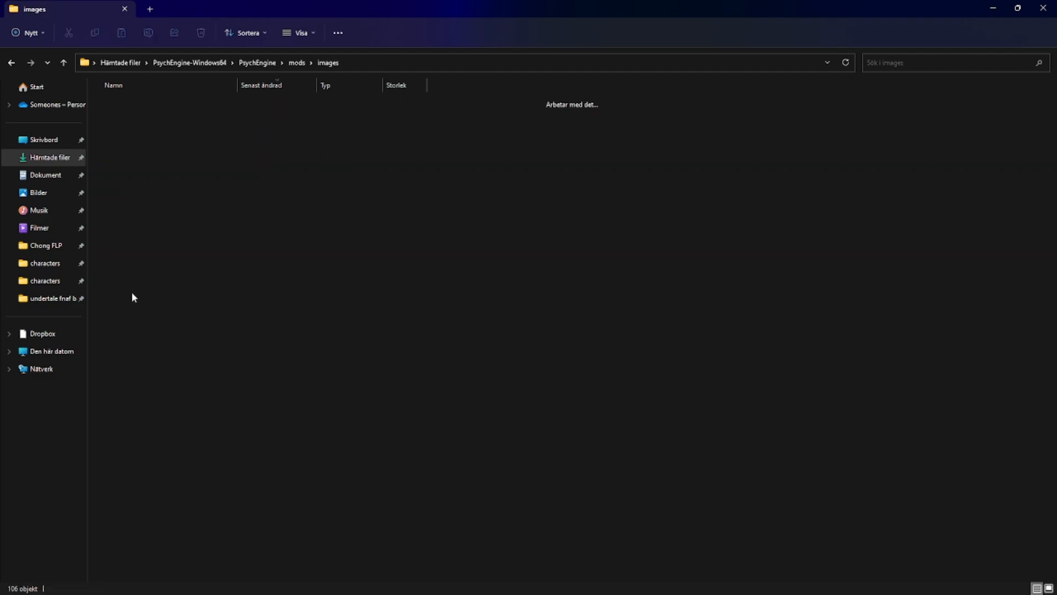
pyautogui.click(15, 580)
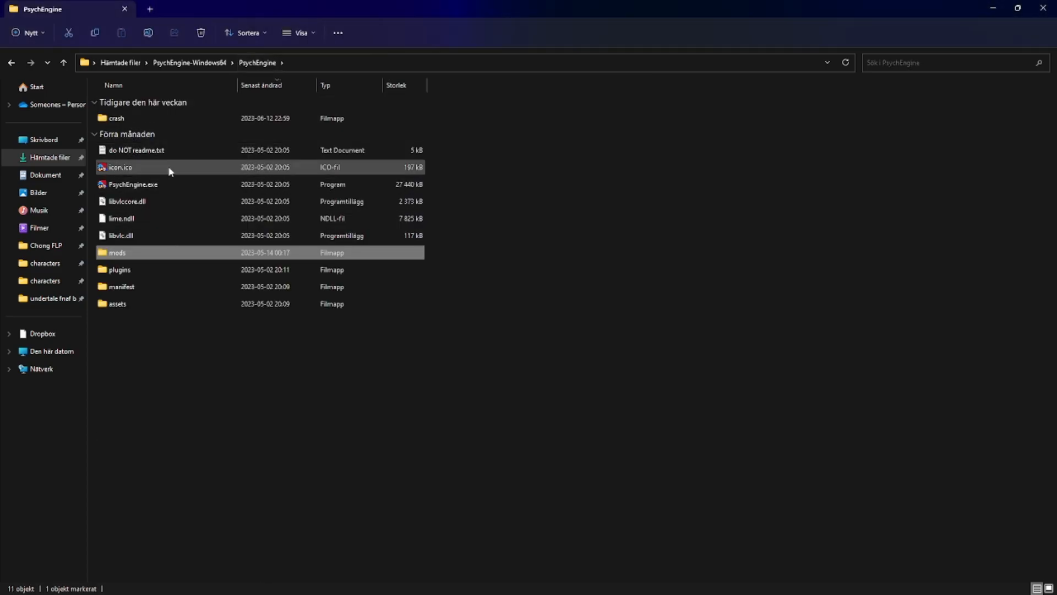
# Step: Launch and maximize Psych Engine, load the template character in the Character Editor, and start typing the image name
pyautogui.doubleClick(133, 183)
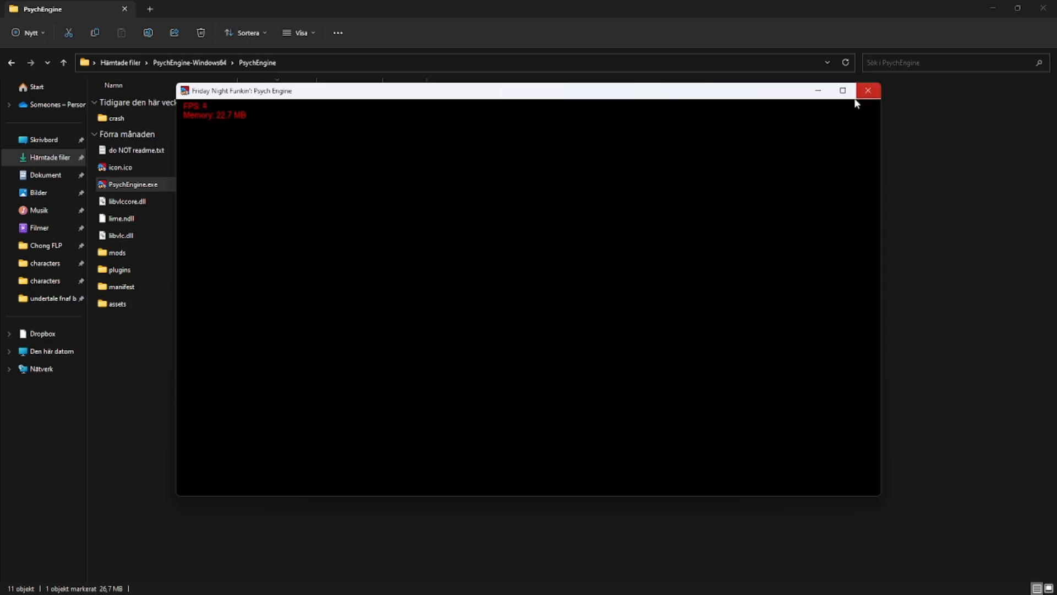
pyautogui.click(842, 90)
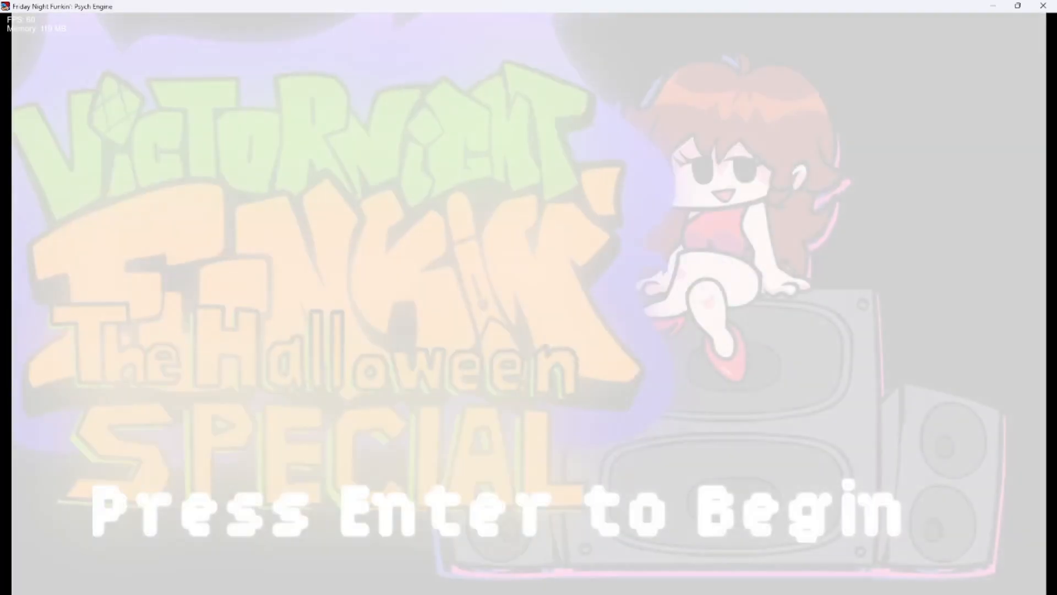
pyautogui.press('enter')
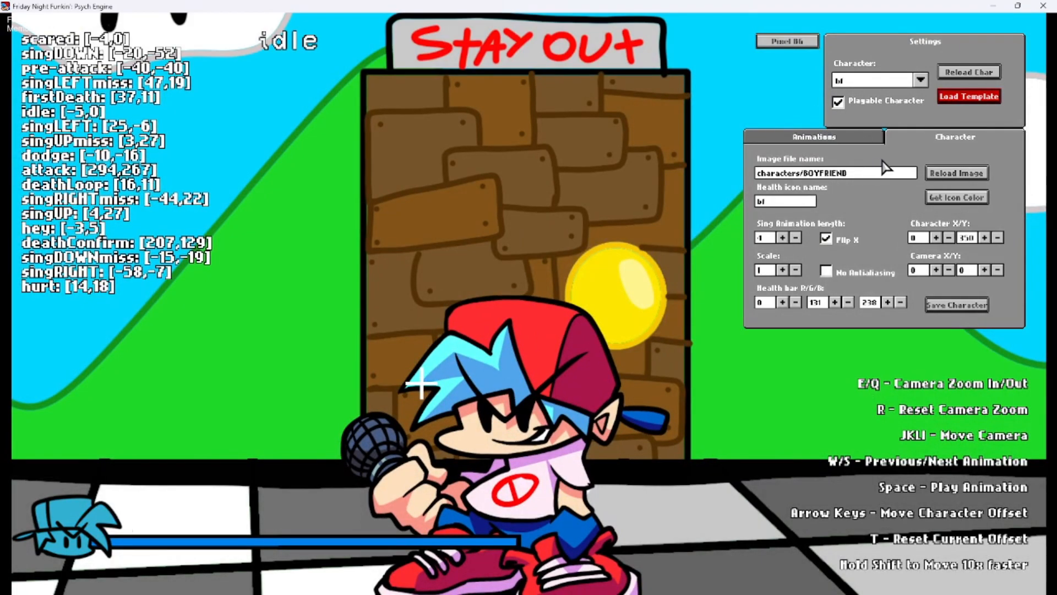
pyautogui.moveTo(640, 130)
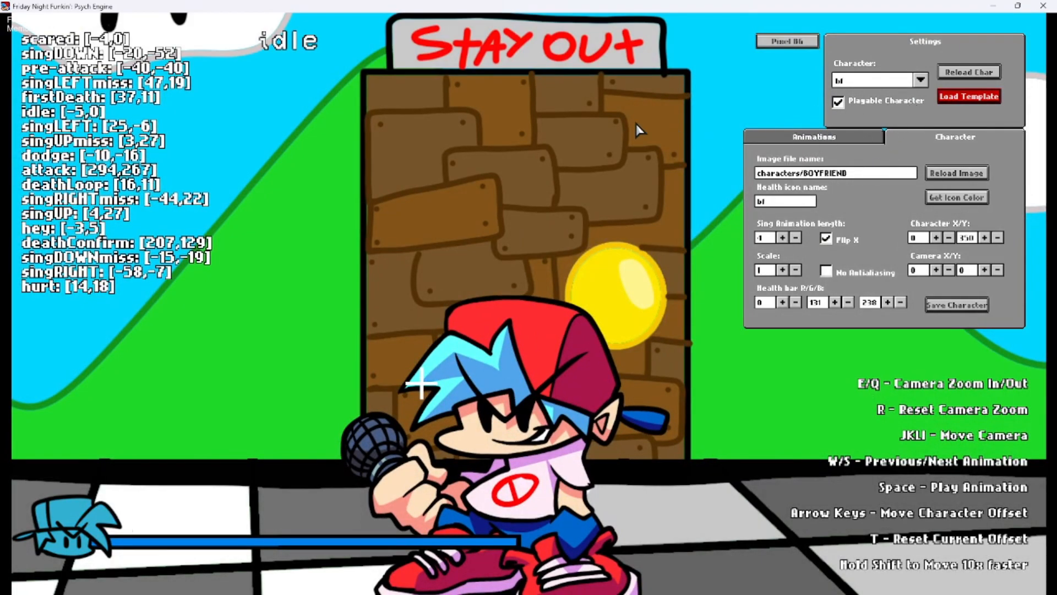
pyautogui.click(968, 96)
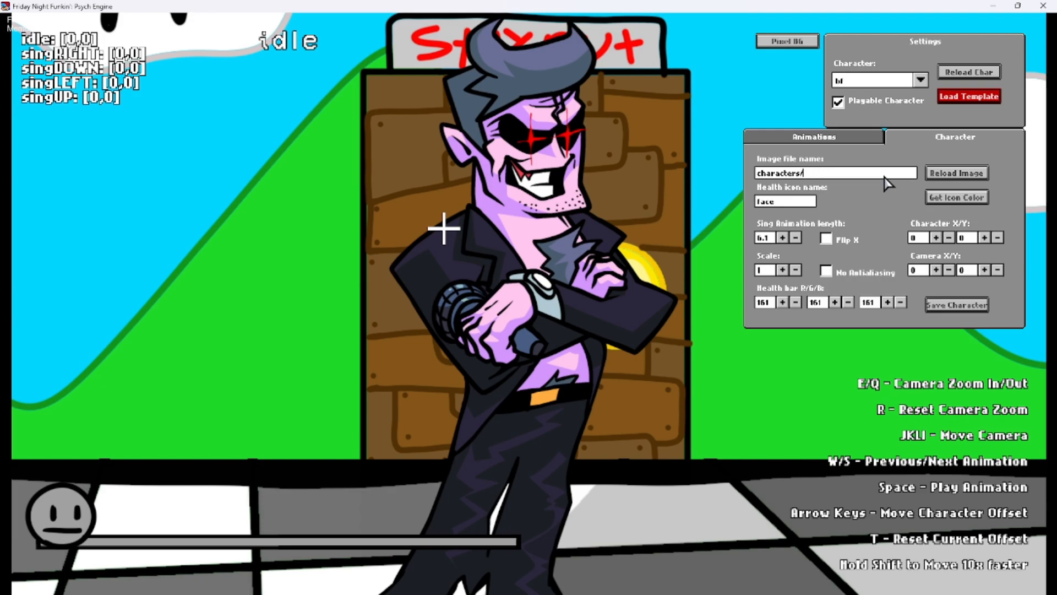
pyautogui.write('plummer_man')
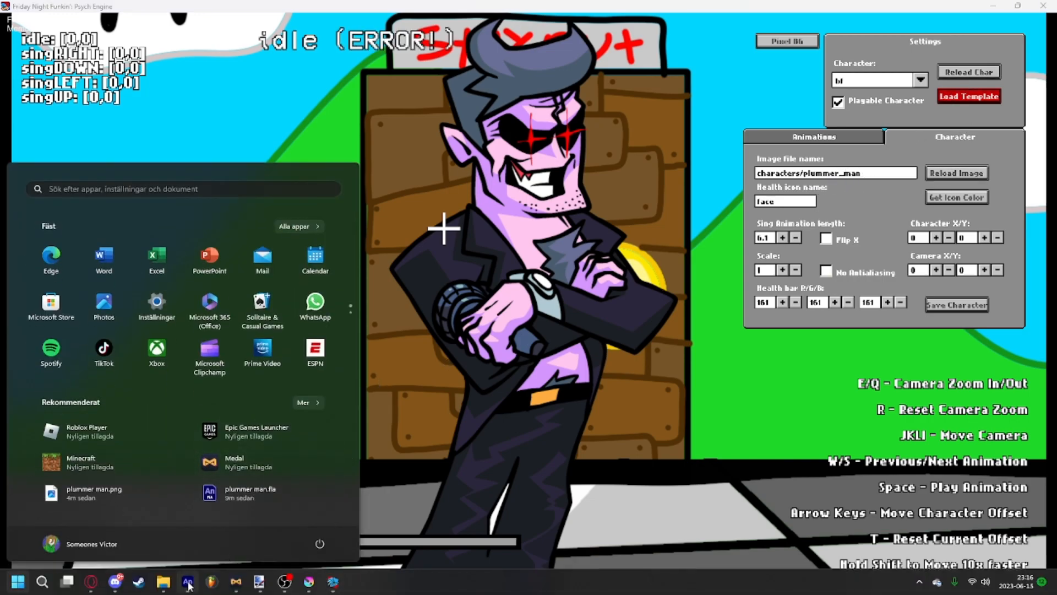
# Step: Open the mods images folder in File Explorer so the plumber sprite loads in the editor
pyautogui.click(163, 582)
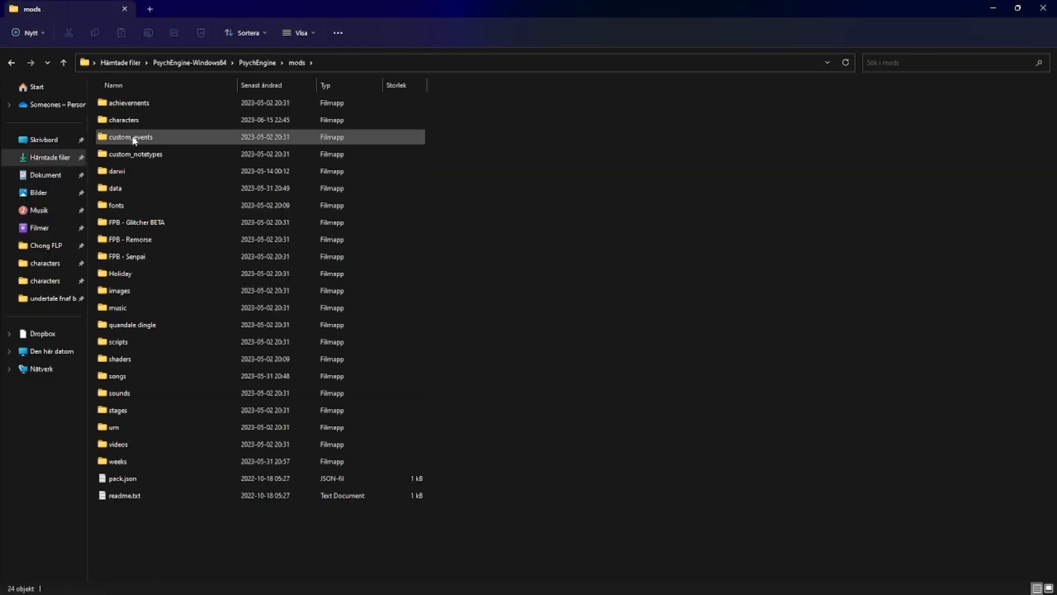
pyautogui.click(120, 290)
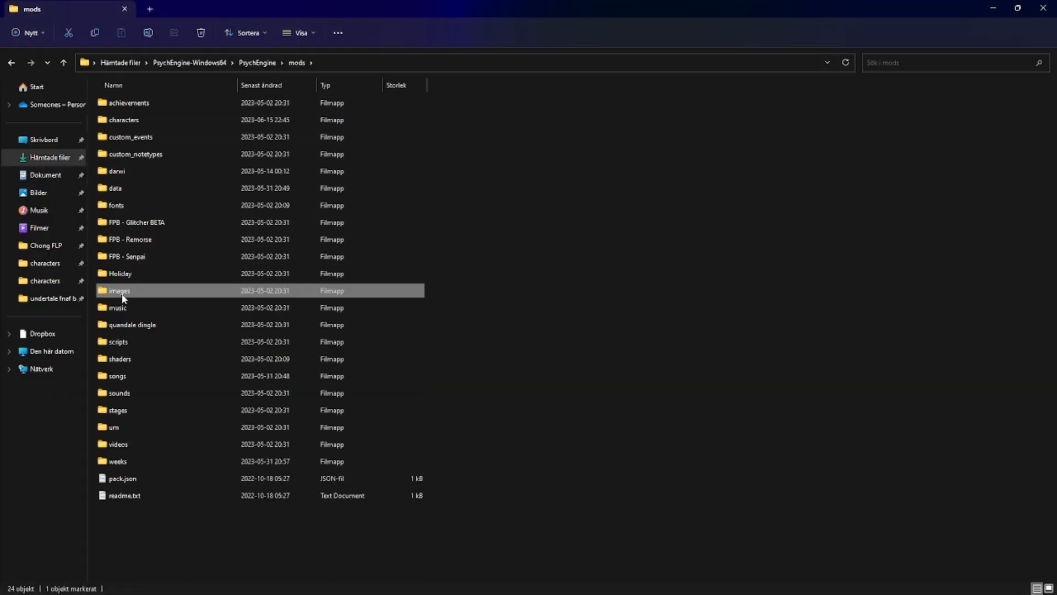
pyautogui.doubleClick(120, 290)
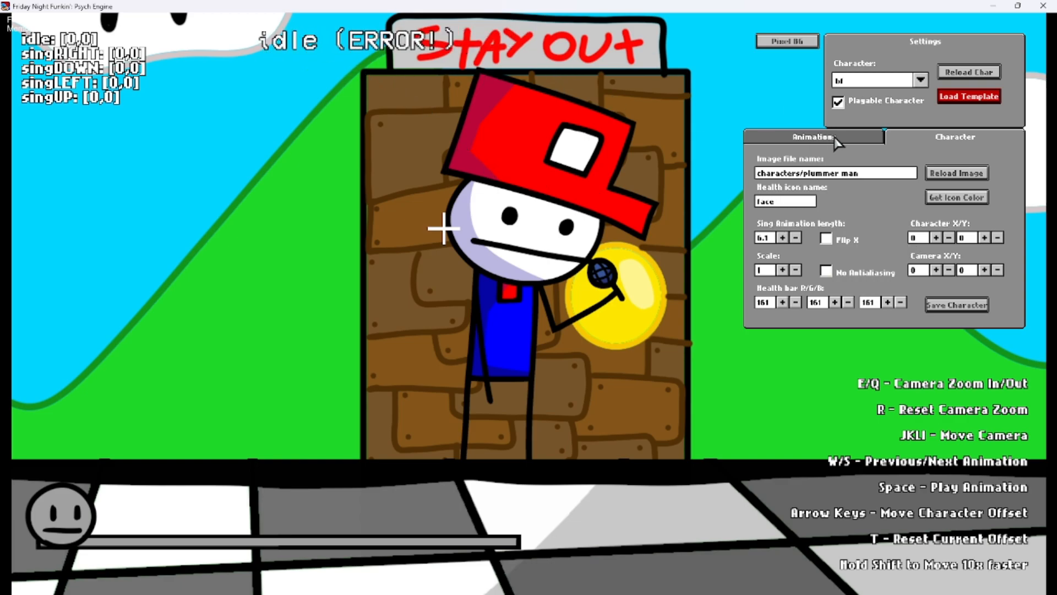
# Step: Show the plumber's animation settings, where idle still uses the Dad idle dance prefix
pyautogui.click(814, 138)
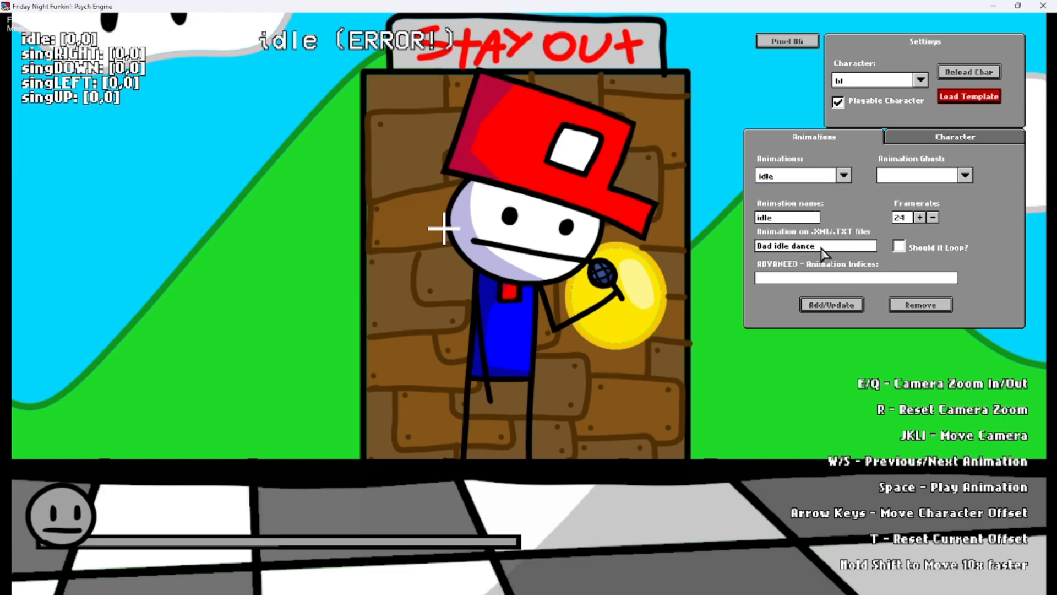
pyautogui.click(17, 580)
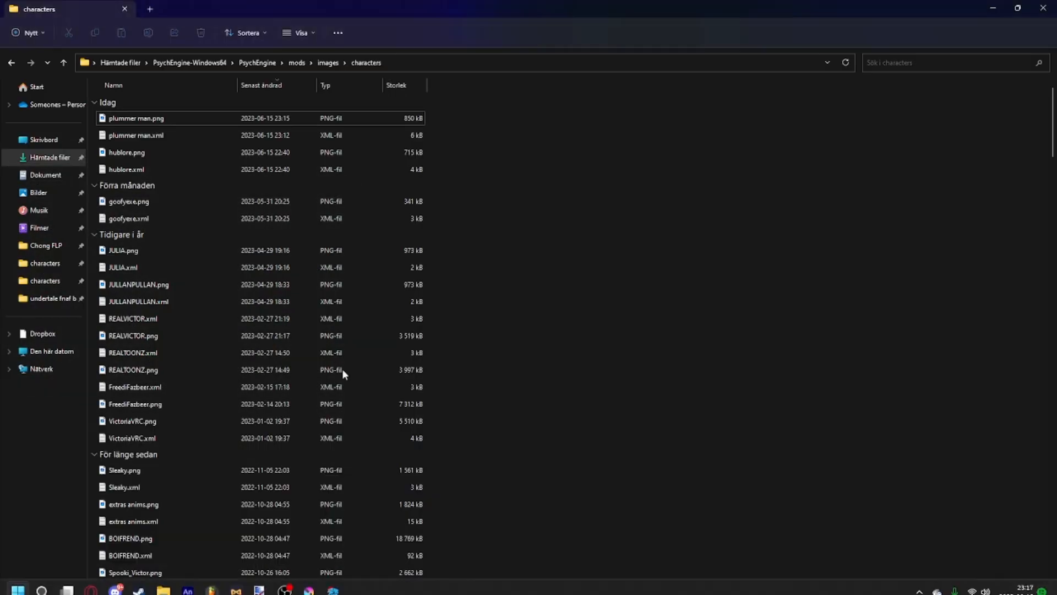
# Step: Check the DOWN and IDLE prefixes in plummer man.xml in Notepad, then minimize it
pyautogui.doubleClick(135, 135)
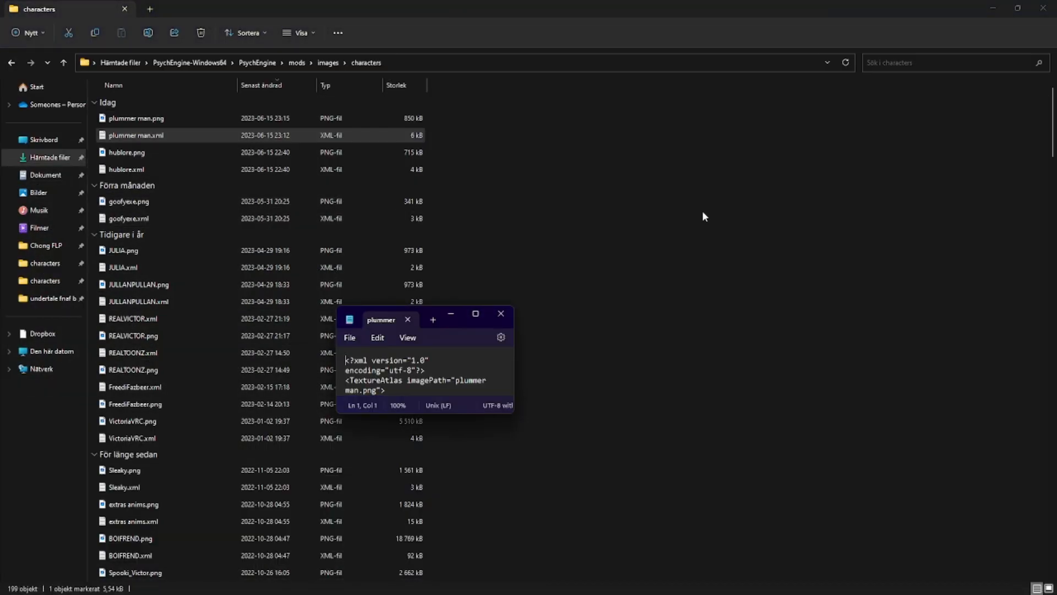
pyautogui.click(475, 312)
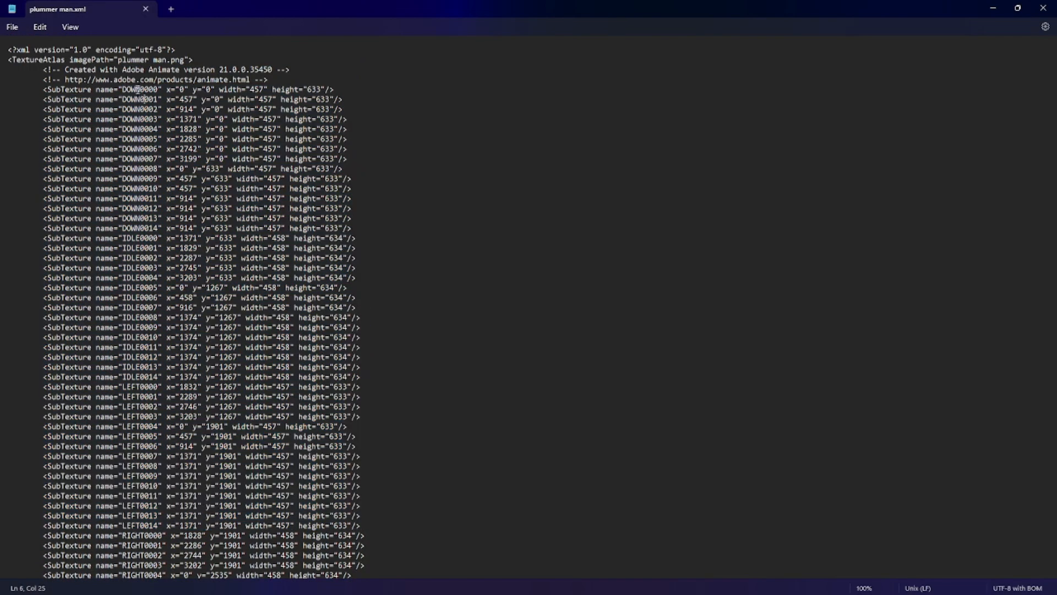
pyautogui.doubleClick(144, 89)
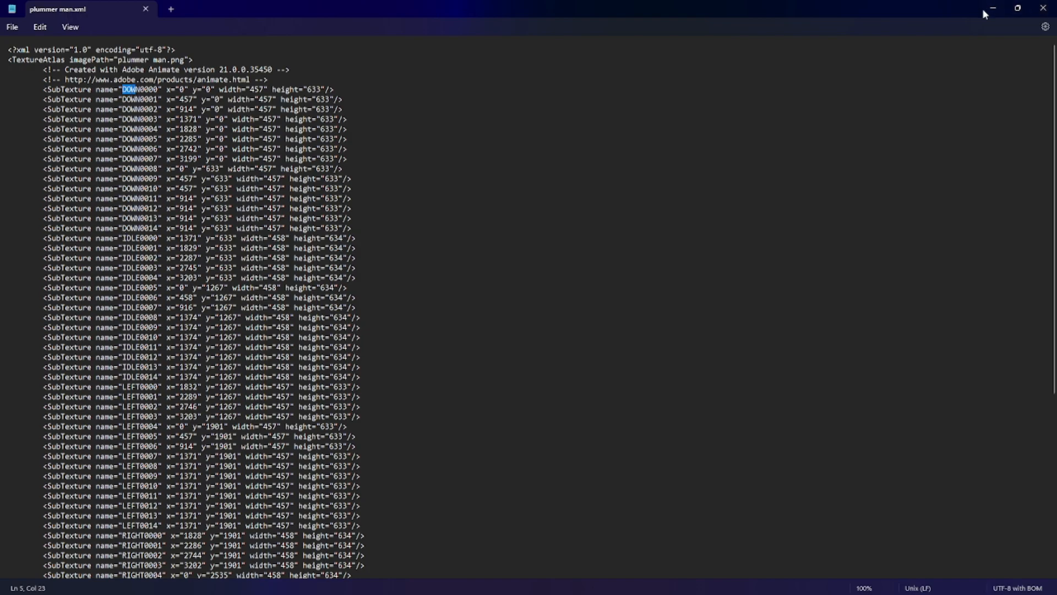
pyautogui.click(18, 580)
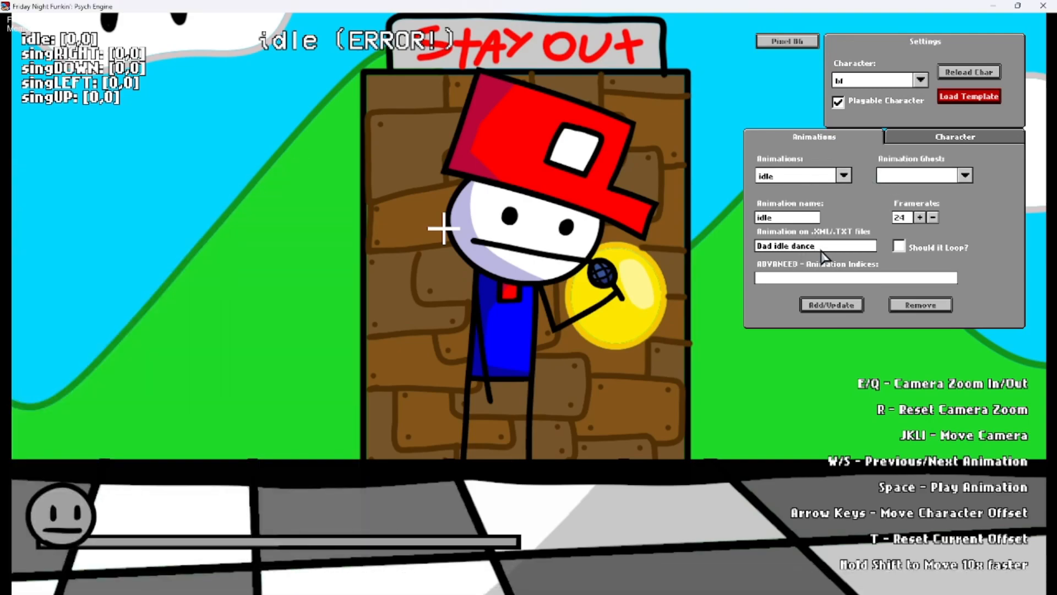
pyautogui.moveTo(870, 248)
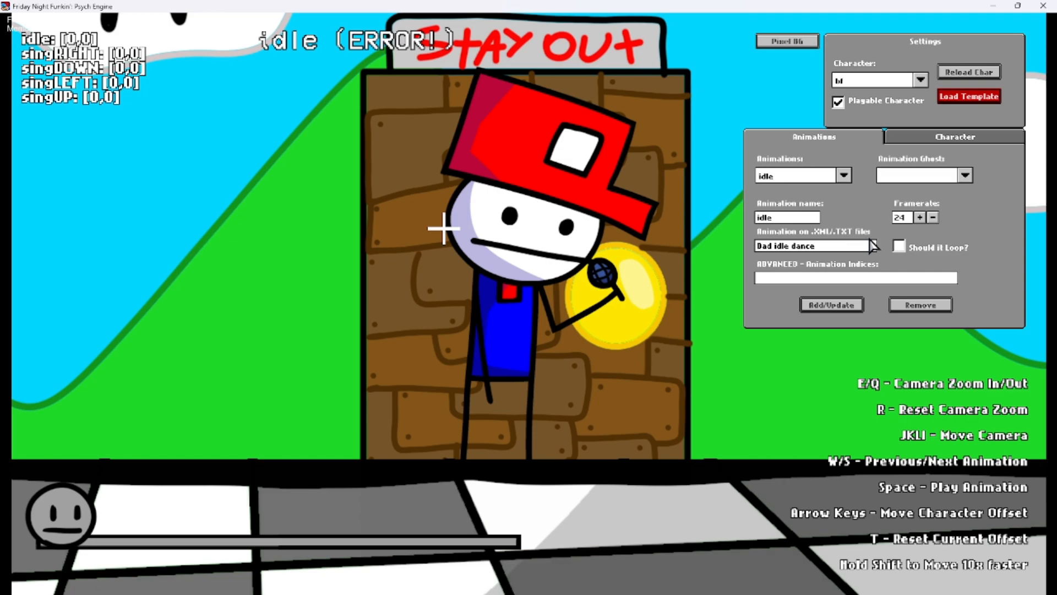
# Step: Map idle and sing animations to the IDLE, RIGHT and UP prefixes, then begin saving
pyautogui.click(814, 245)
pyautogui.write('IDLE')
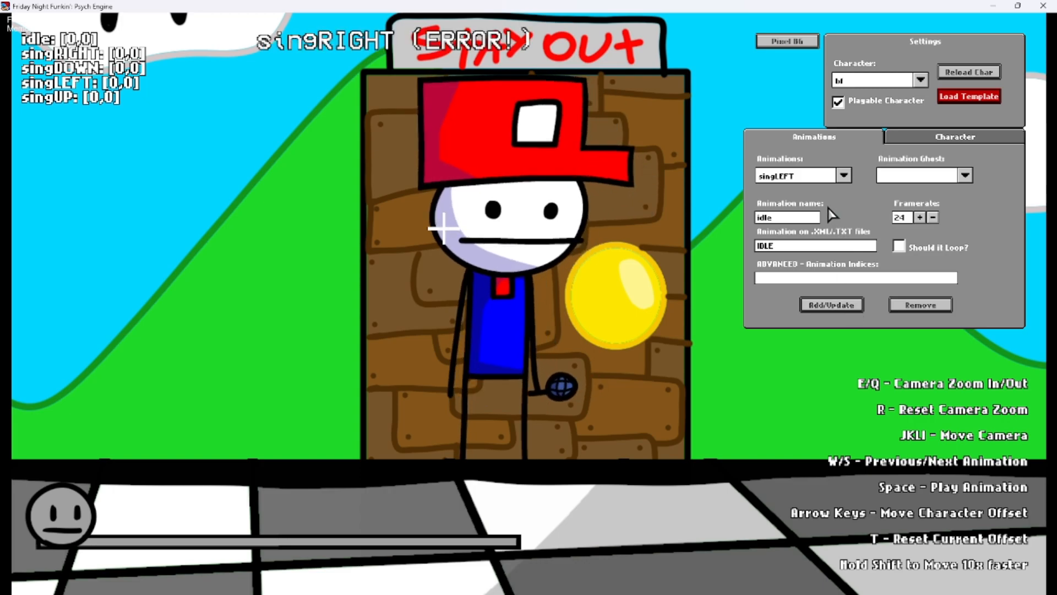
pyautogui.click(843, 175)
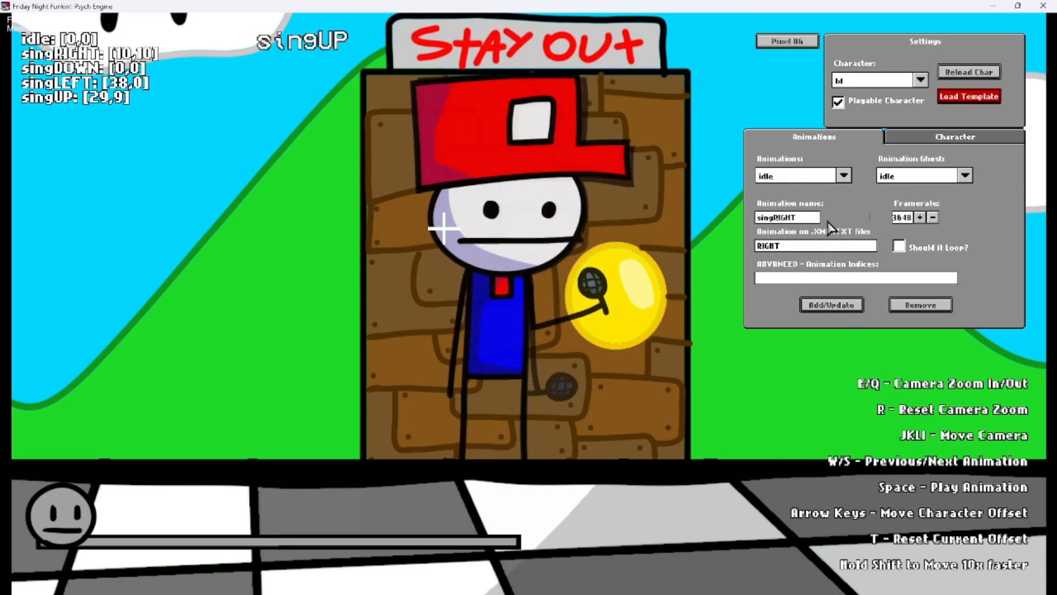
pyautogui.click(831, 304)
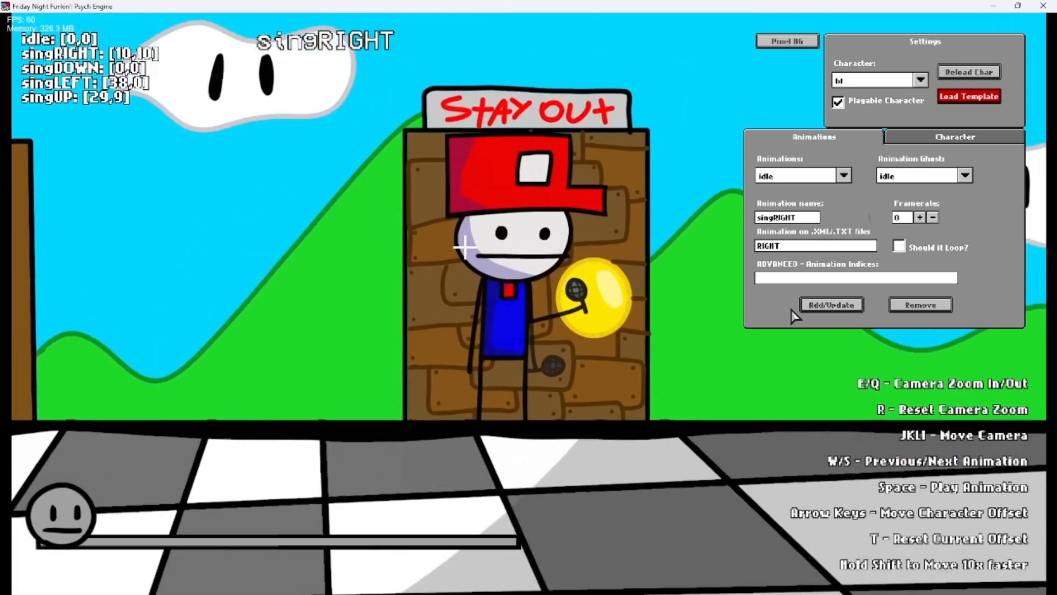
pyautogui.click(954, 136)
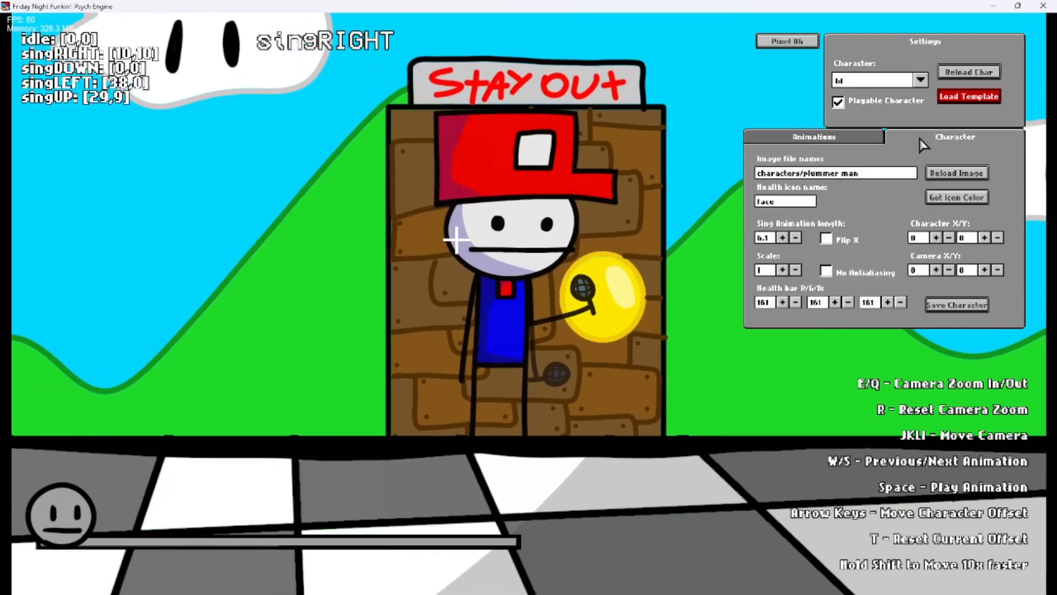
pyautogui.click(956, 304)
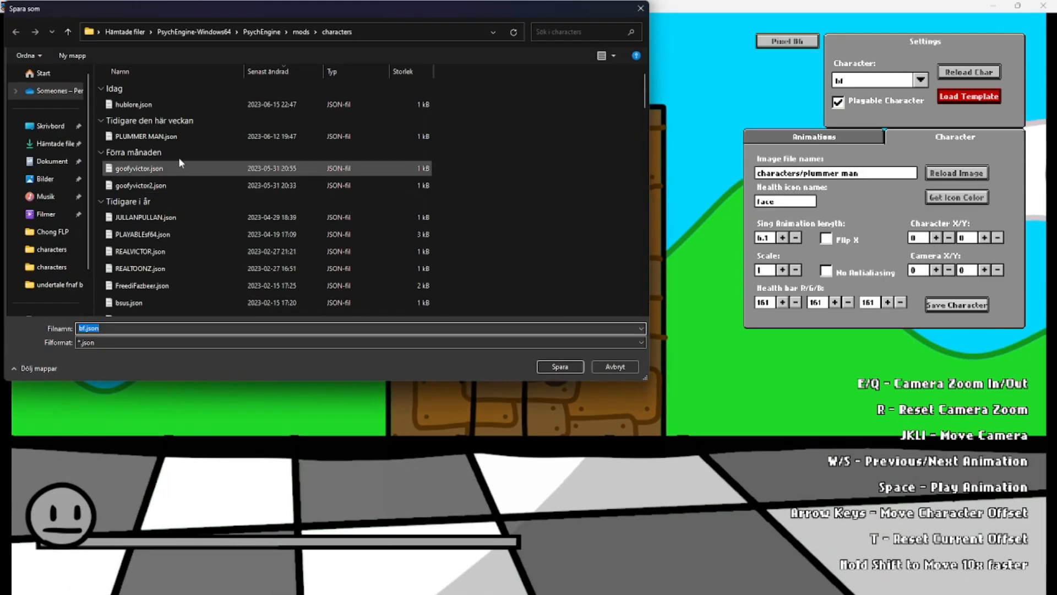
# Step: Save the plumber character file as PLUMMER MAN 2.json
pyautogui.click(145, 136)
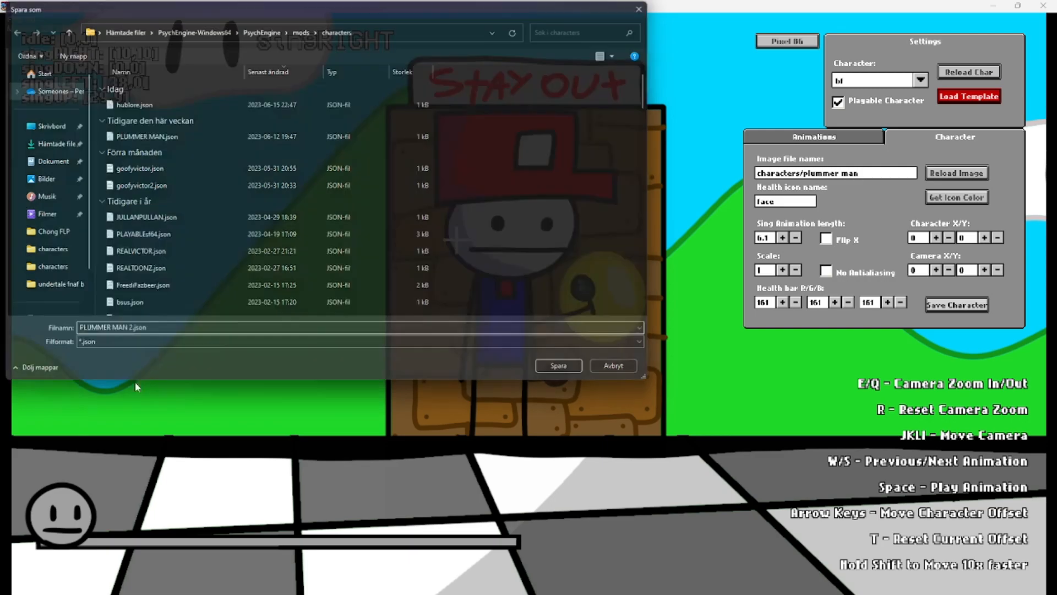
pyautogui.click(558, 366)
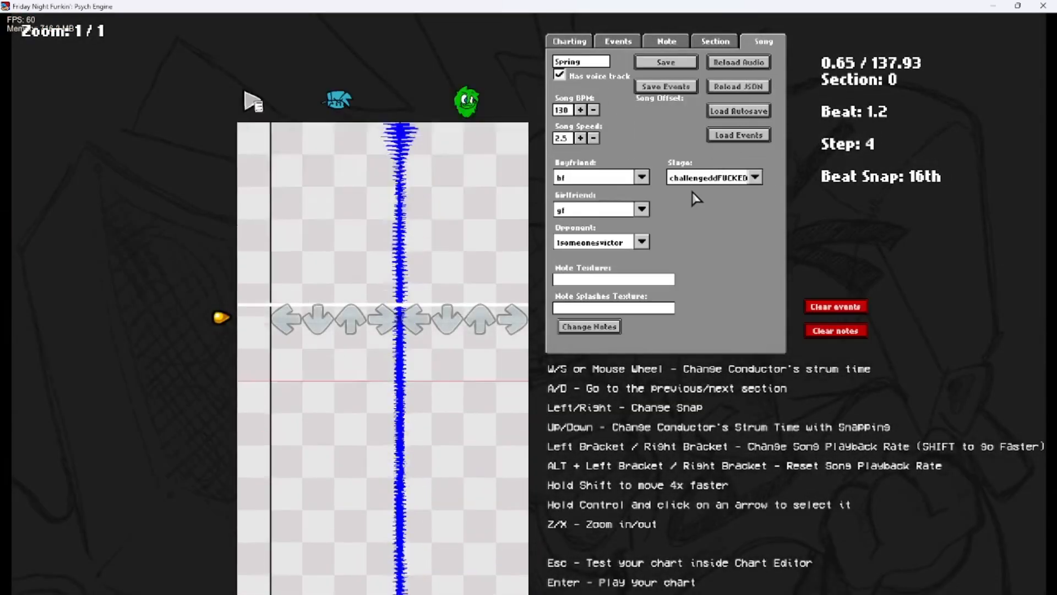
# Step: Browse Spring's opponent character list for the plumber character
pyautogui.click(641, 241)
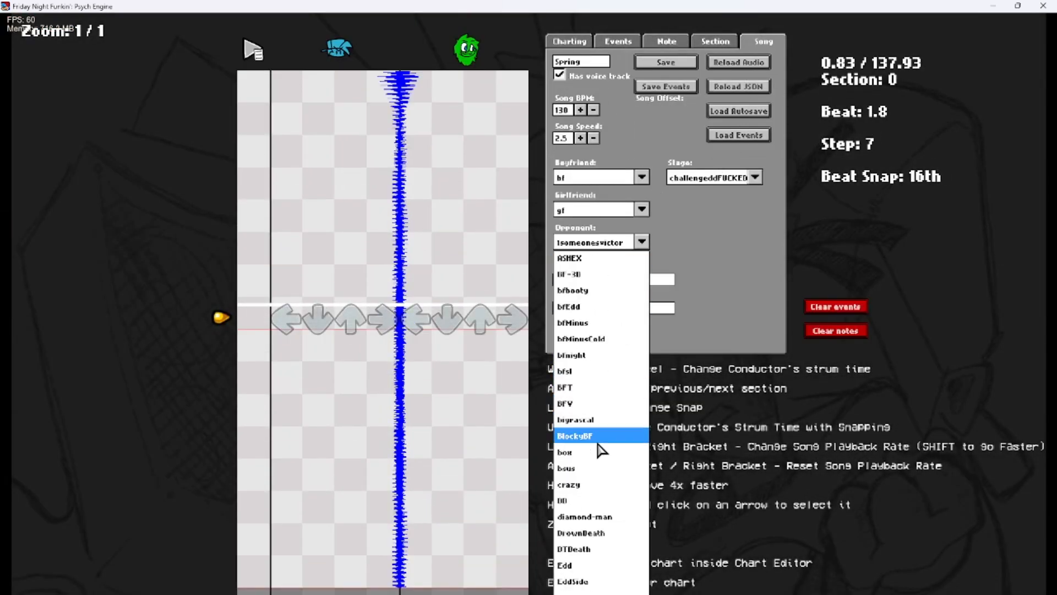
pyautogui.scroll(-3)
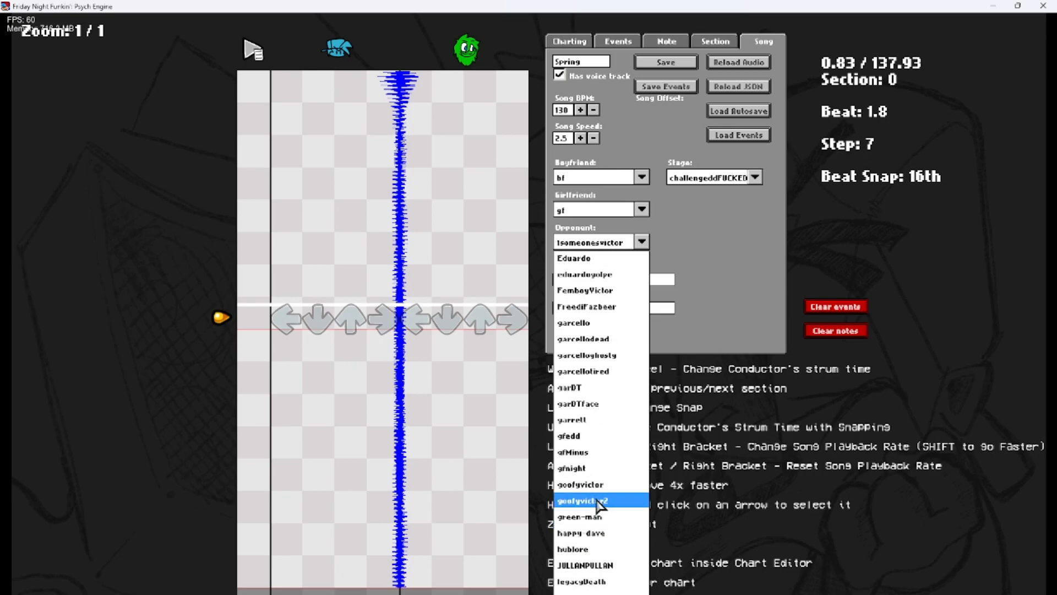
pyautogui.scroll(3)
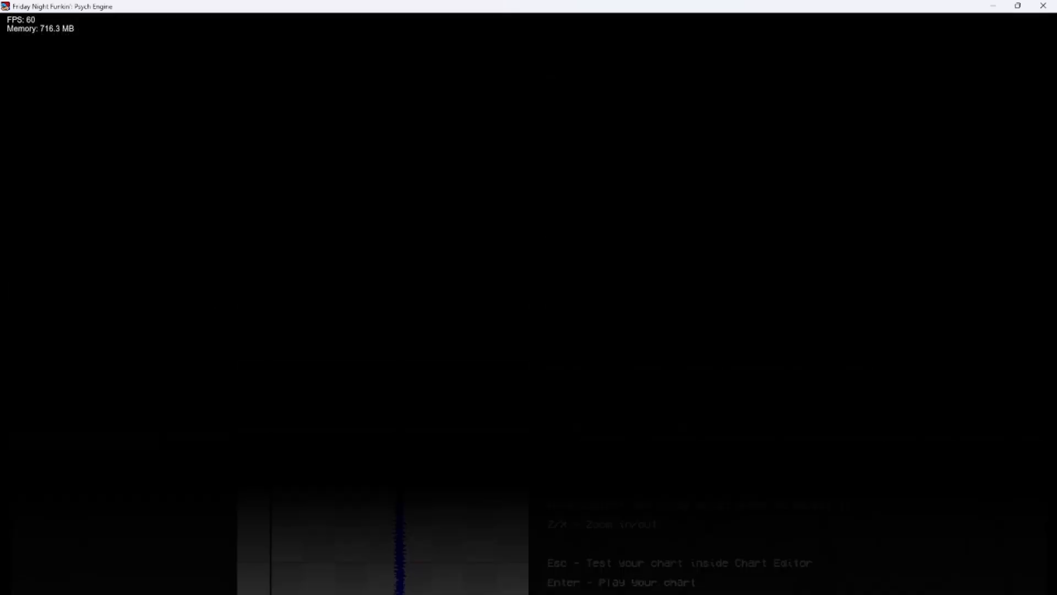
# Step: Play Spring with the plumber stick figure as opponent, then pause the song
pyautogui.press('enter')
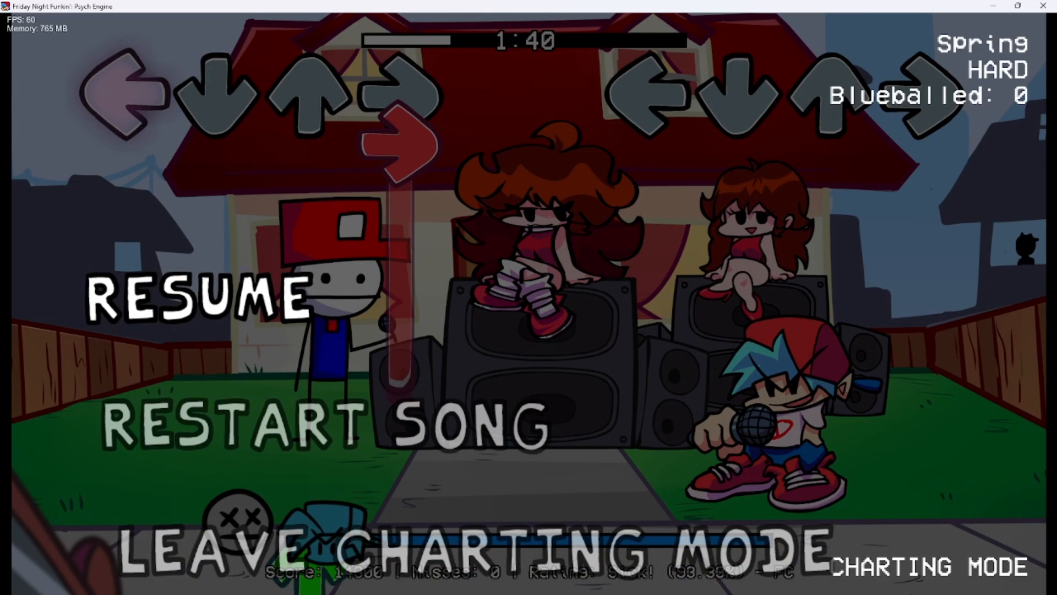
pyautogui.click(15, 581)
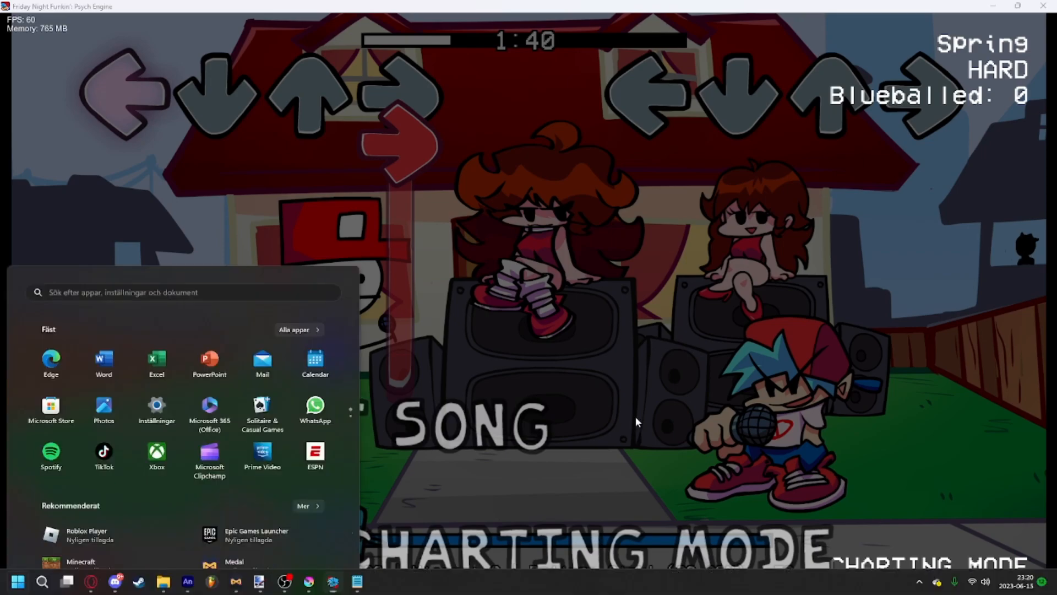